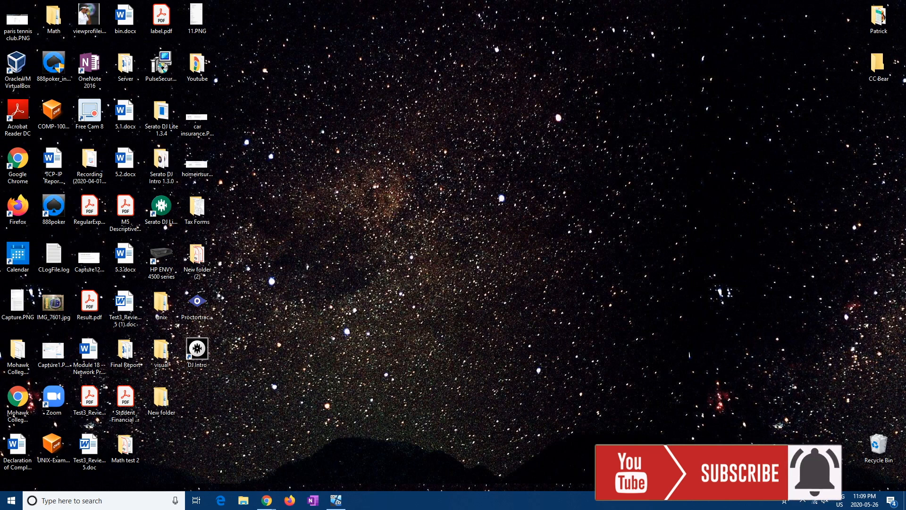
pyautogui.moveTo(681, 480)
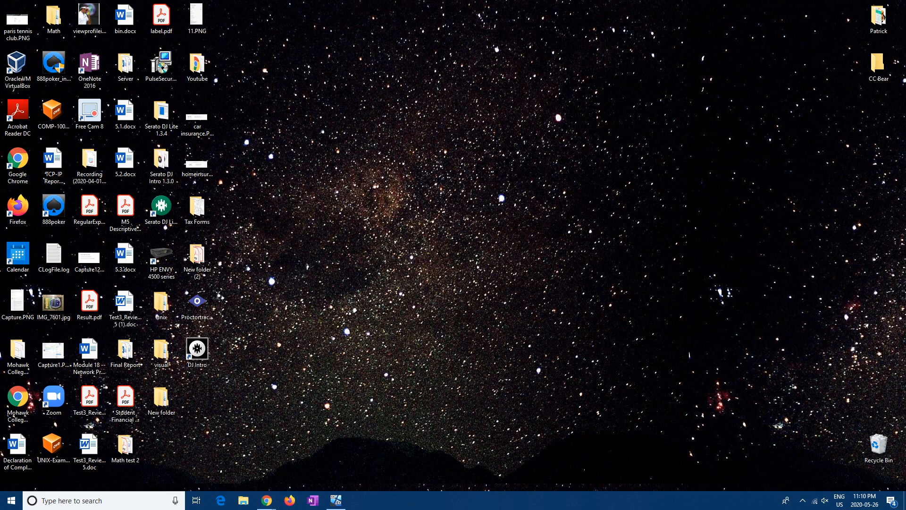
pyautogui.moveTo(9, 500)
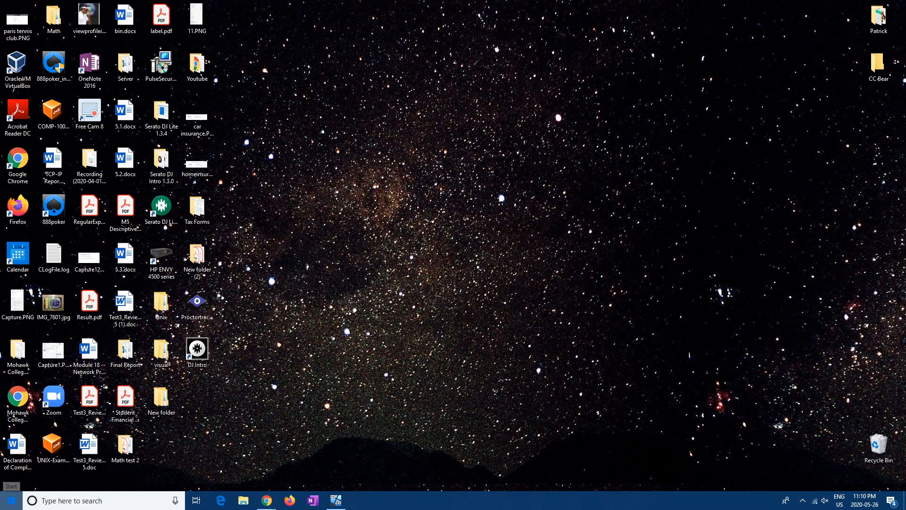
# - Go to Settings > Accounts > Family & other users and start adding a family member
pyautogui.click(8, 500)
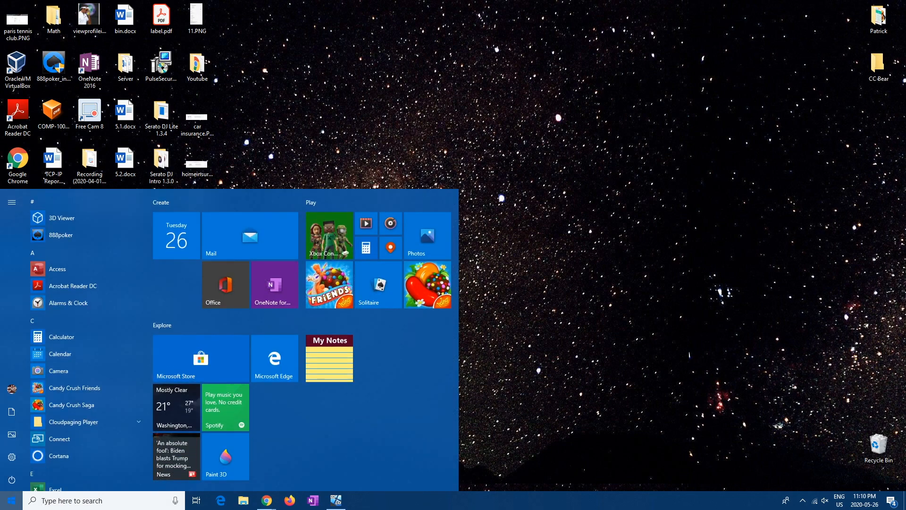
pyautogui.moveTo(11, 457)
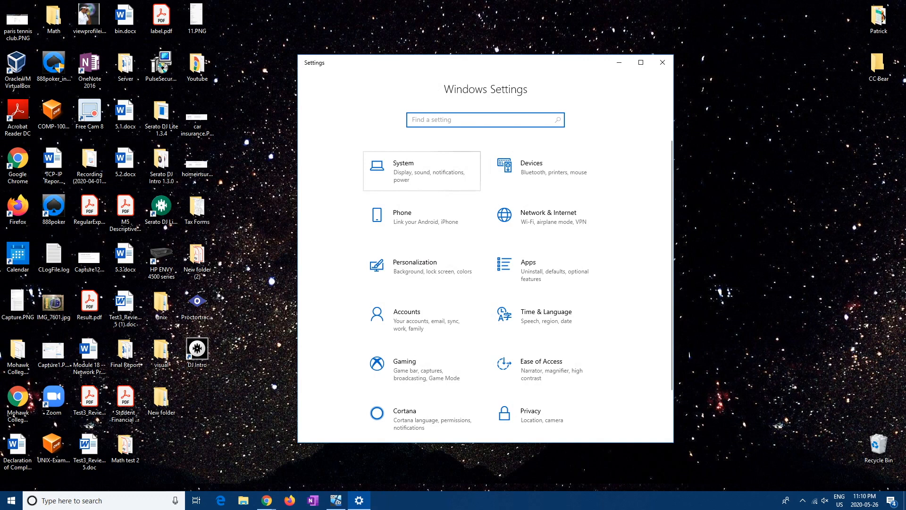
pyautogui.scroll(-3)
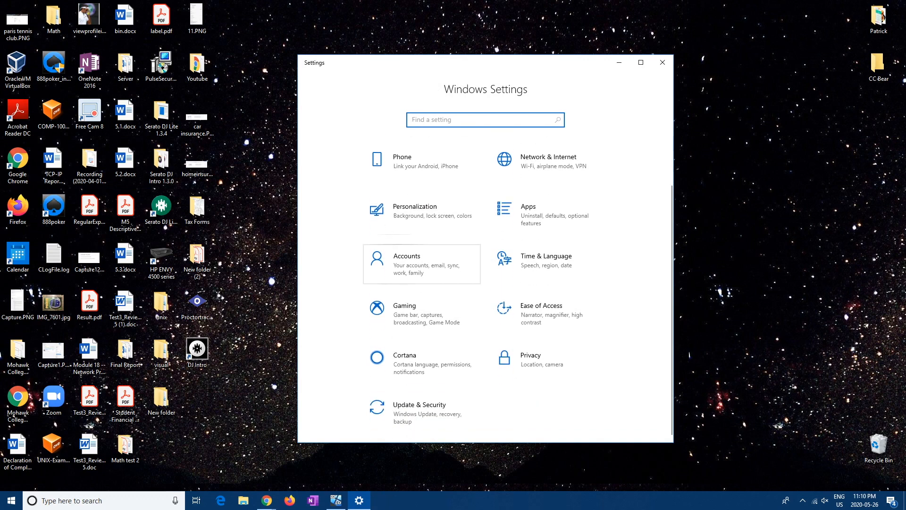
pyautogui.click(421, 264)
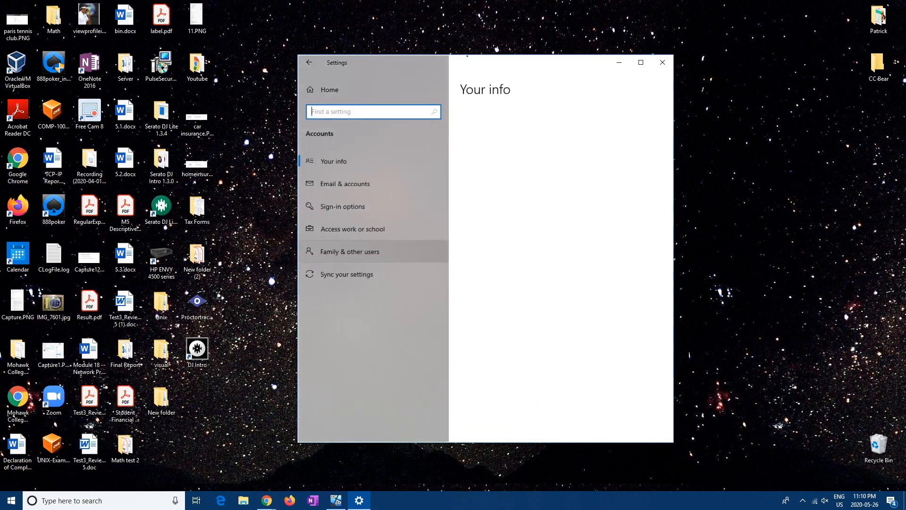
pyautogui.click(333, 161)
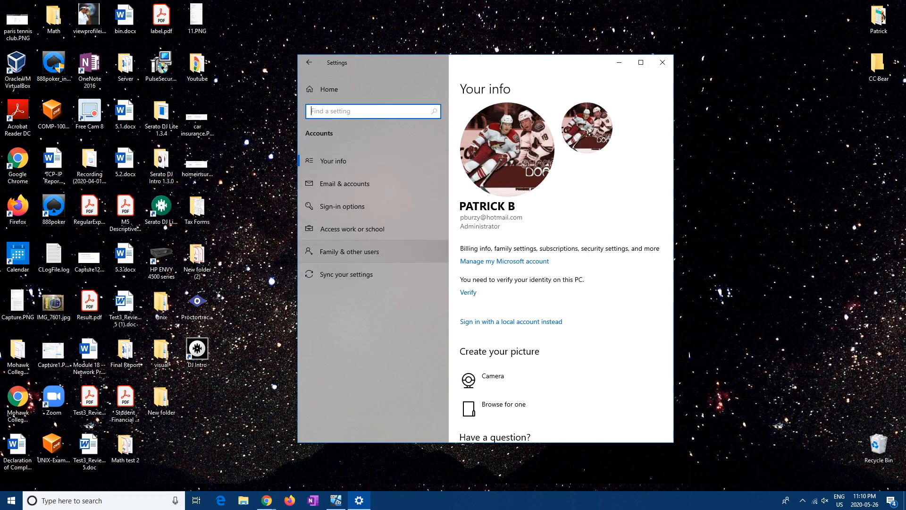
pyautogui.click(348, 251)
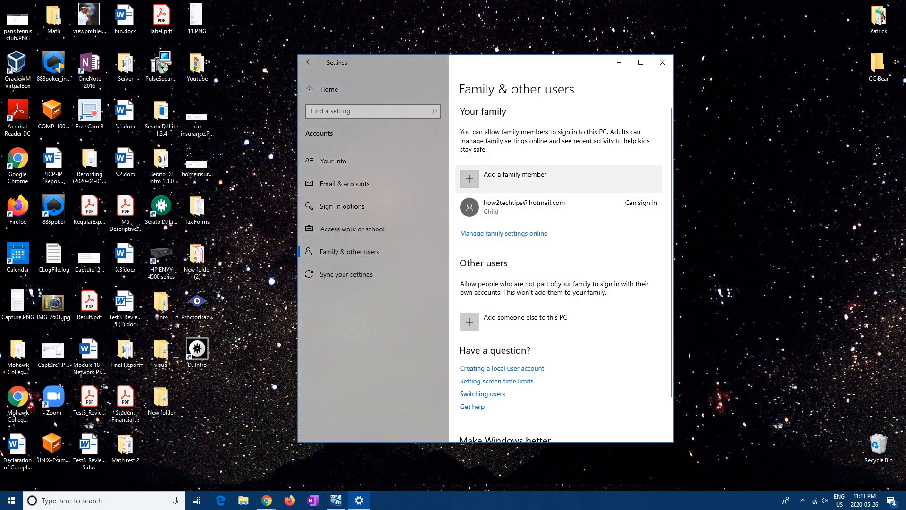
pyautogui.click(513, 179)
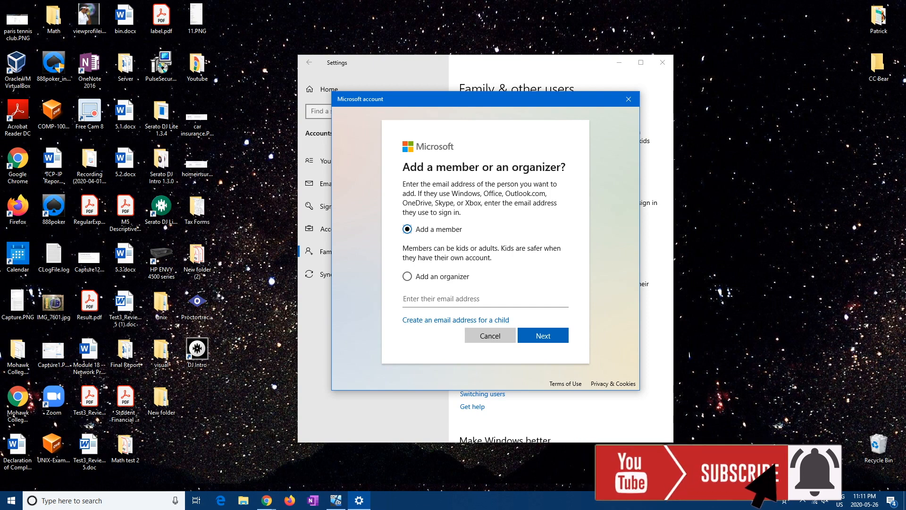
pyautogui.click(540, 335)
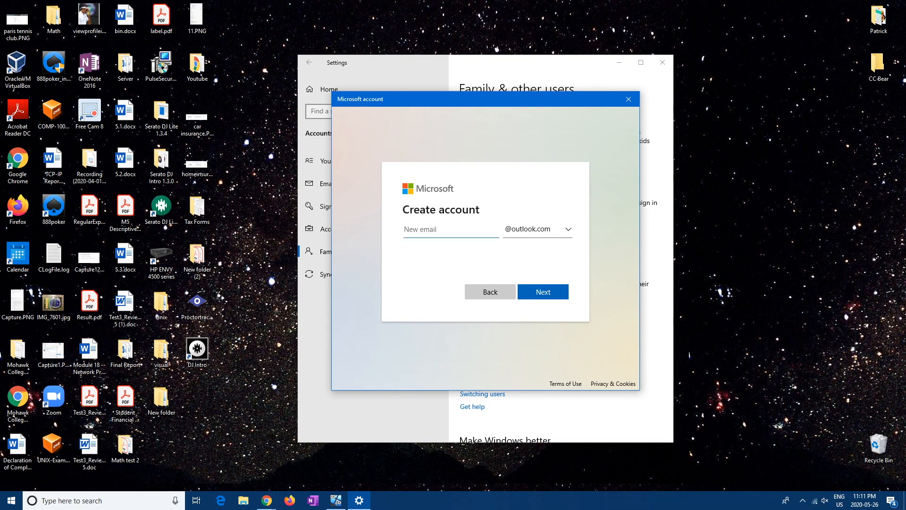
pyautogui.write('h')
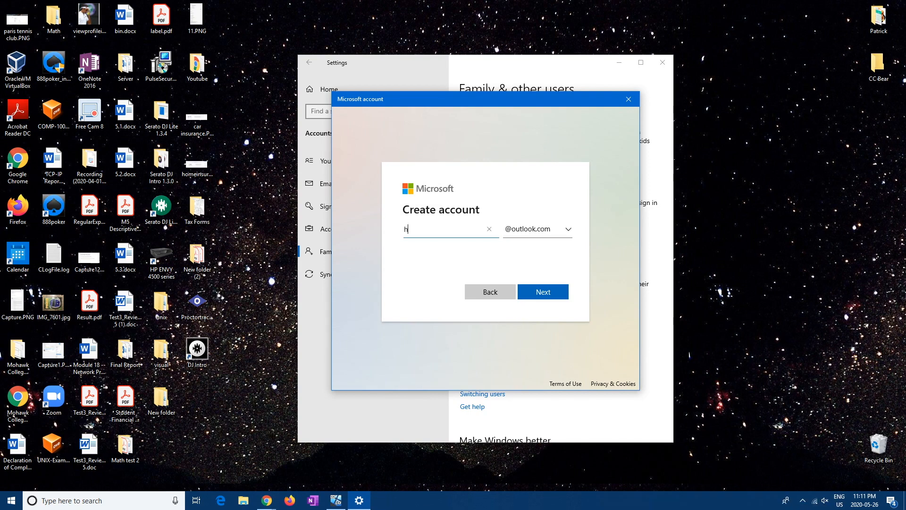
pyautogui.write('ow2techtips')
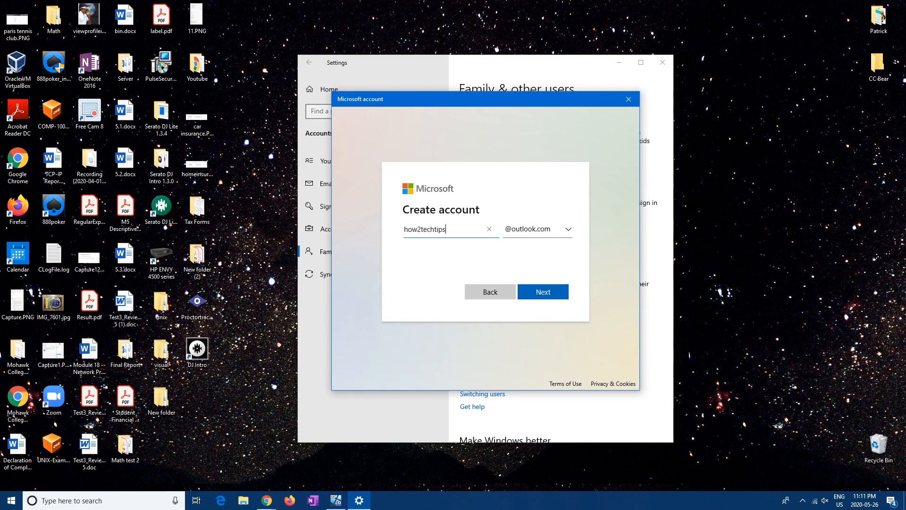
pyautogui.click(566, 228)
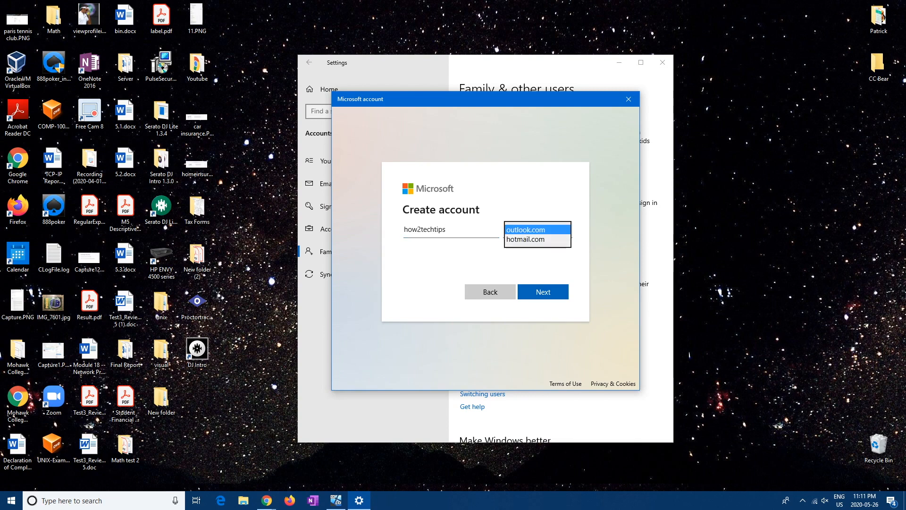
pyautogui.click(527, 228)
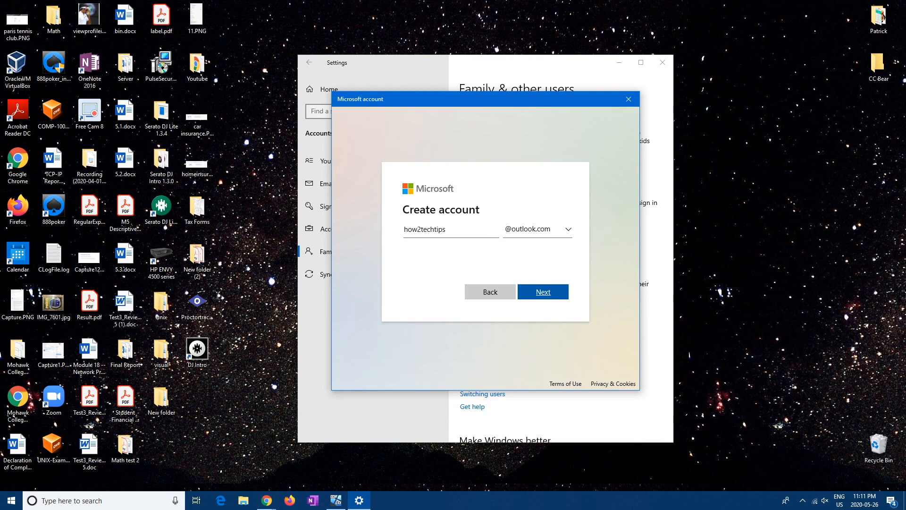
pyautogui.click(541, 291)
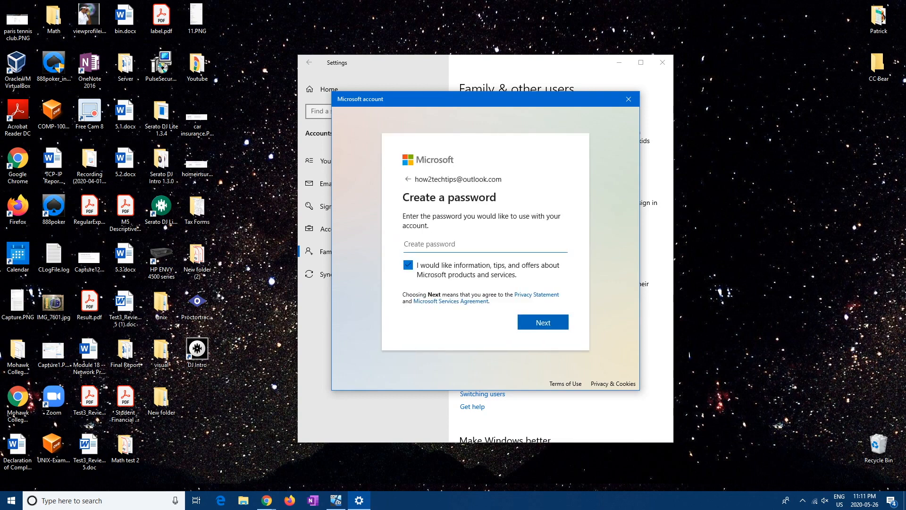
# - Opt out of promotional offers, set the password, and submit the child's first and last name
pyautogui.click(408, 264)
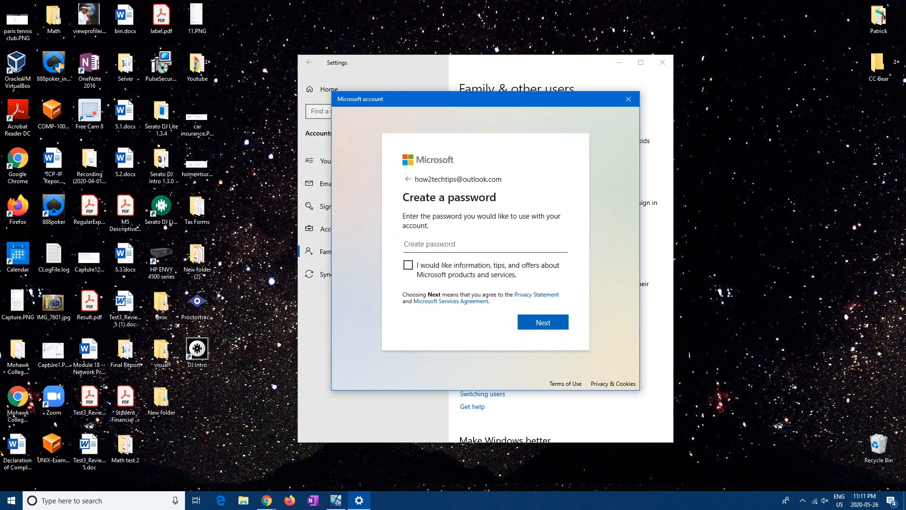
pyautogui.click(484, 243)
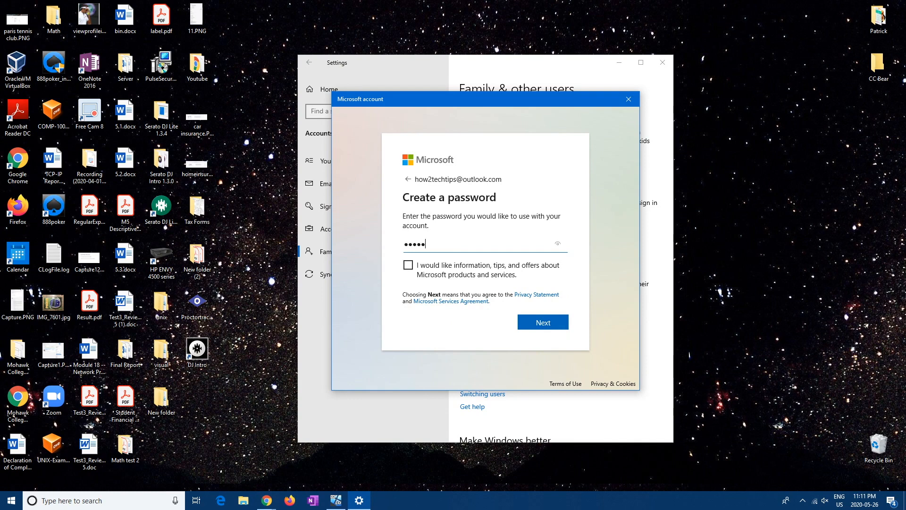
pyautogui.click(541, 321)
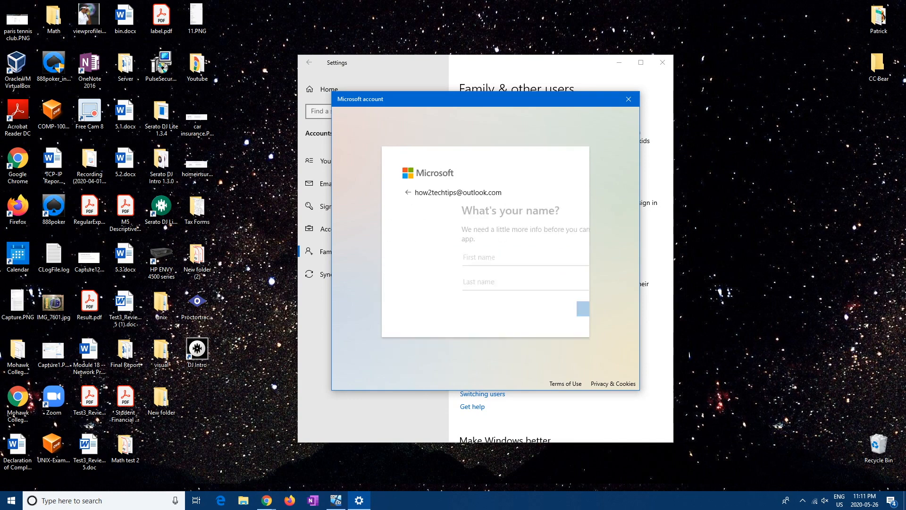
pyautogui.write('how')
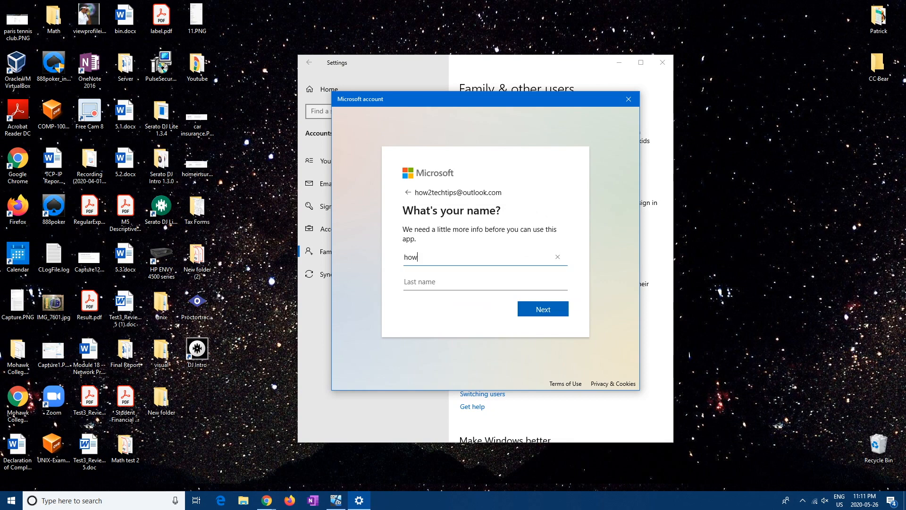
pyautogui.write('2techti')
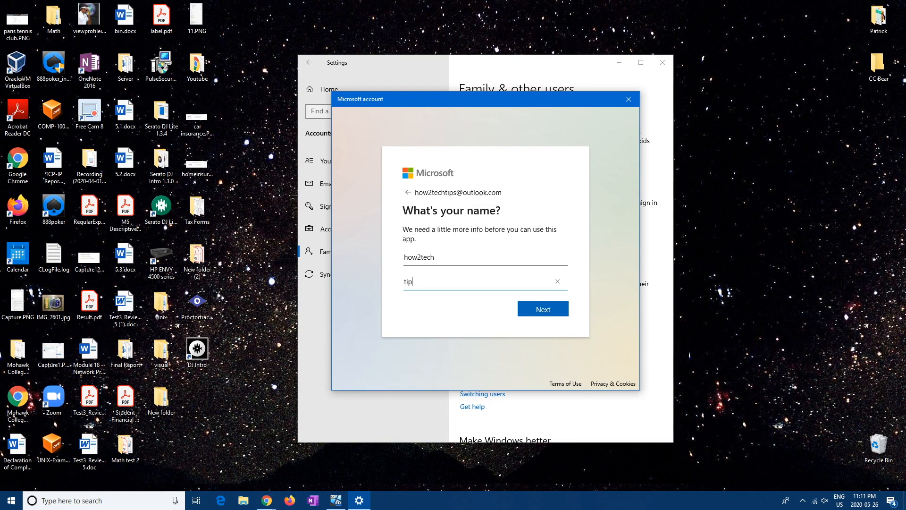
pyautogui.write('s')
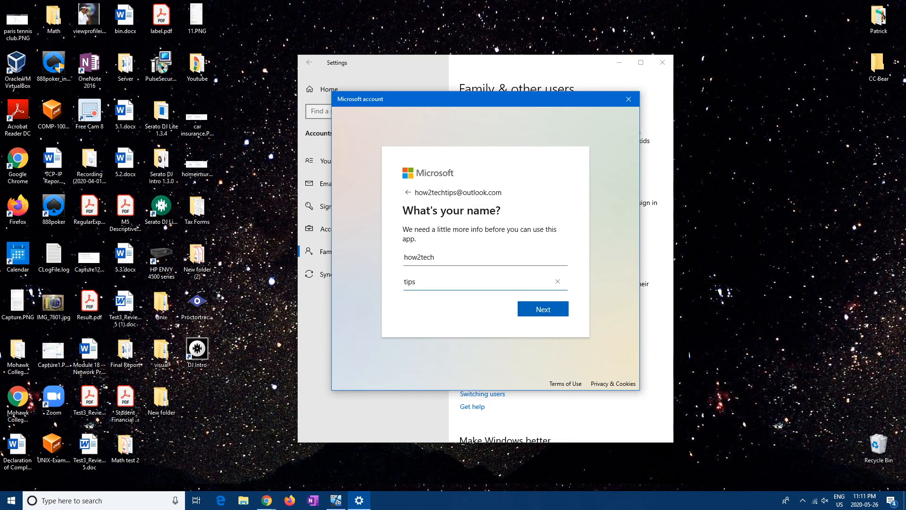
pyautogui.click(542, 309)
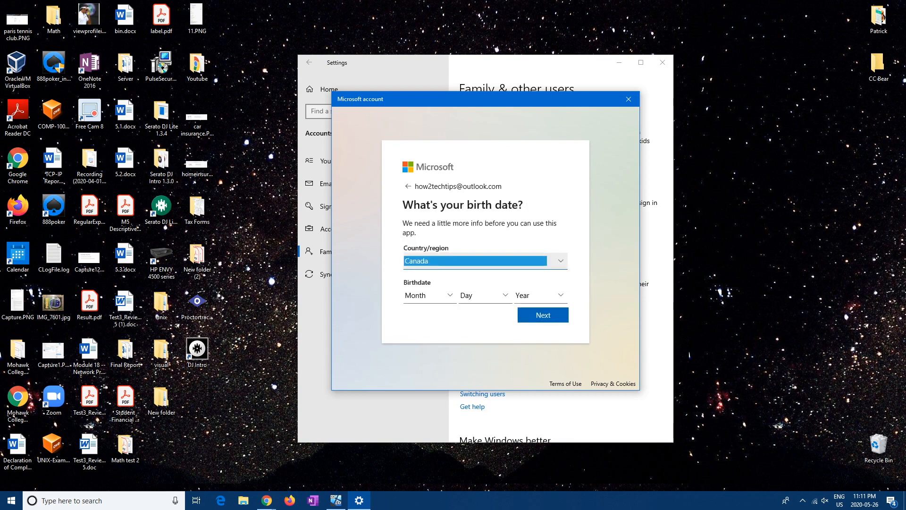
# - Enter birth date September 19, 2008, submit it and close the Good to go confirmation
pyautogui.click(428, 295)
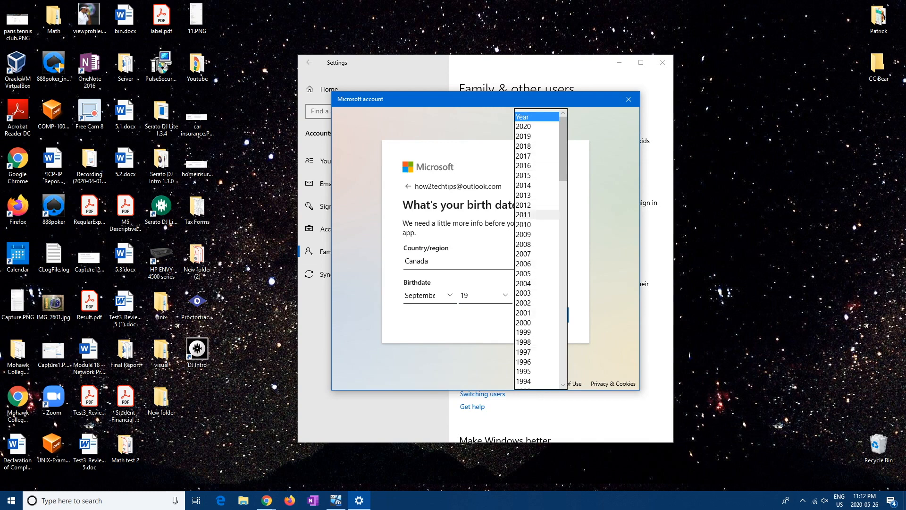
pyautogui.moveTo(523, 264)
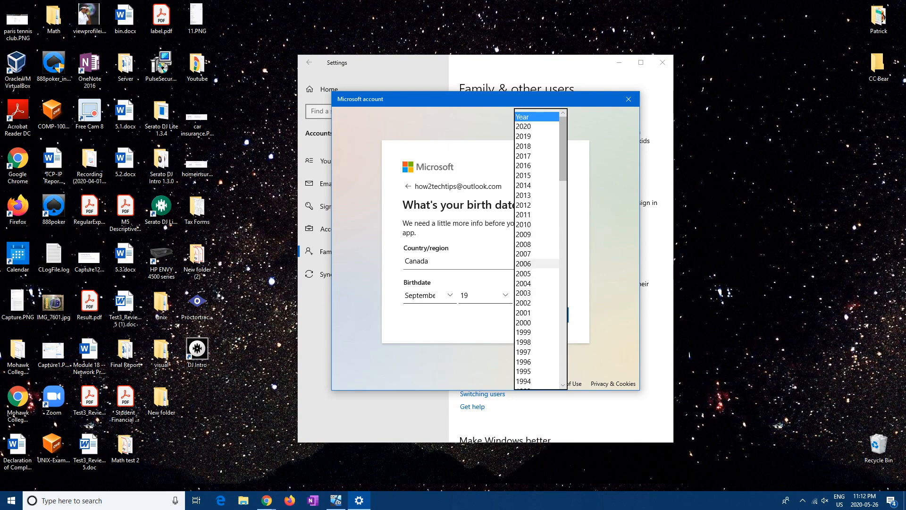
pyautogui.moveTo(522, 244)
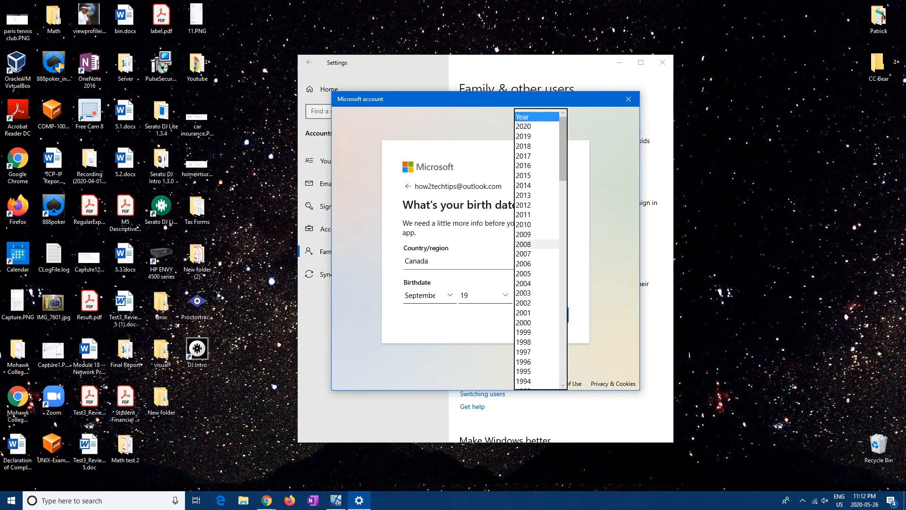
pyautogui.click(521, 244)
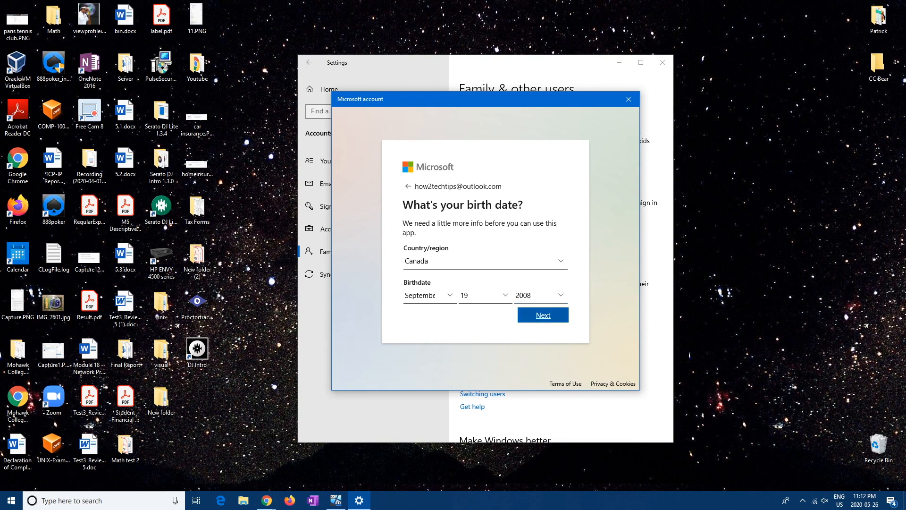
pyautogui.click(542, 315)
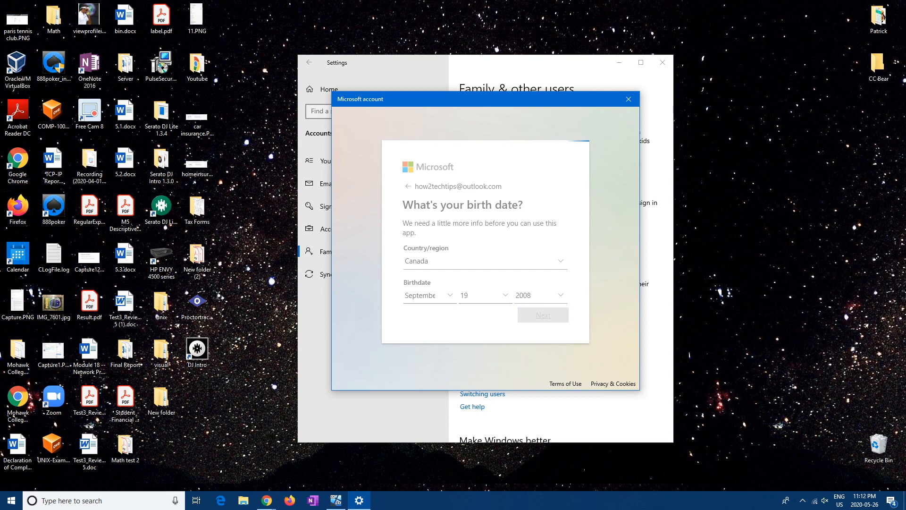
pyautogui.click(542, 314)
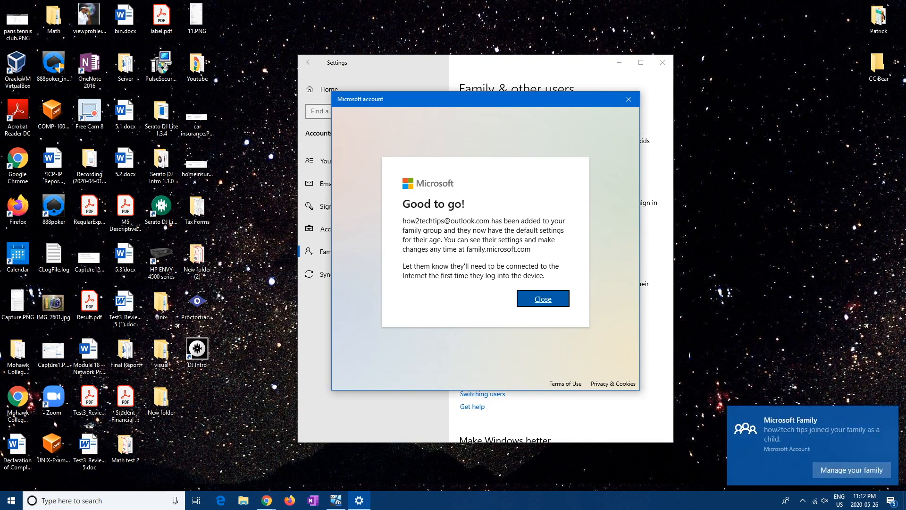
pyautogui.click(542, 298)
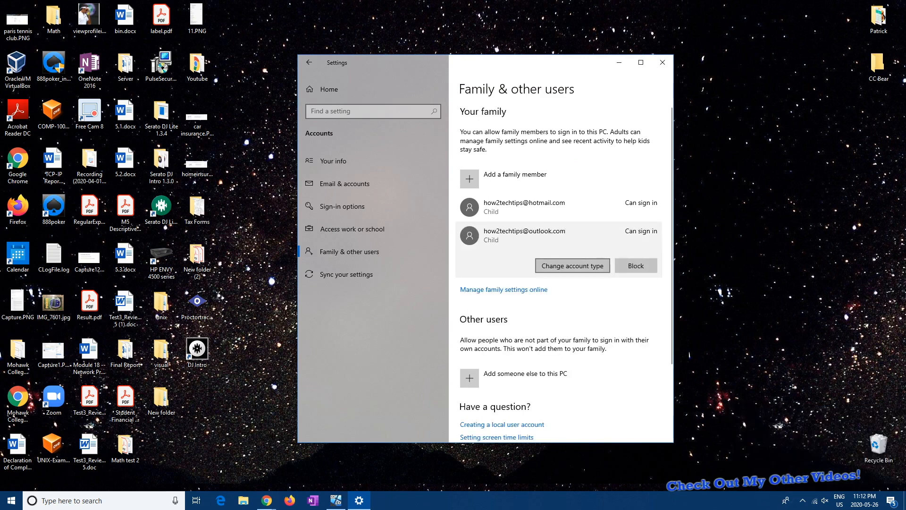
# - View the child's account type options and dismiss them, keeping a standard user
pyautogui.click(571, 265)
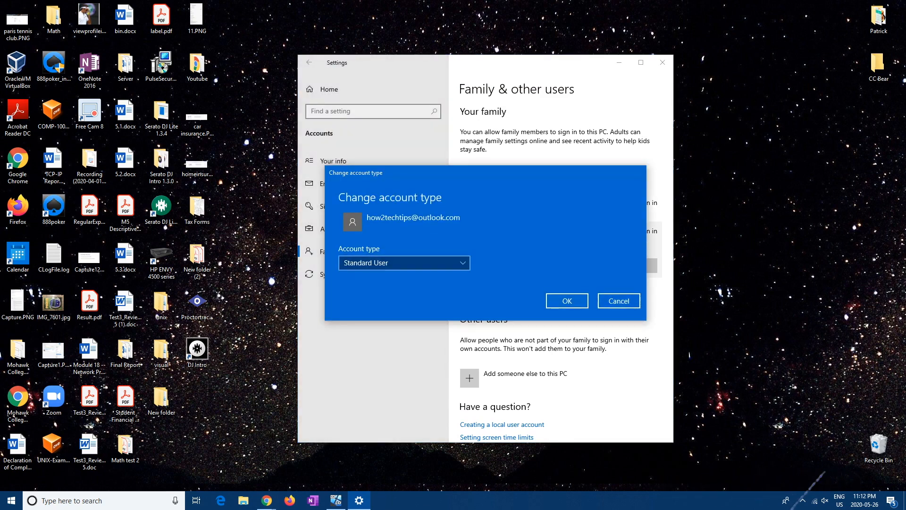
pyautogui.click(617, 300)
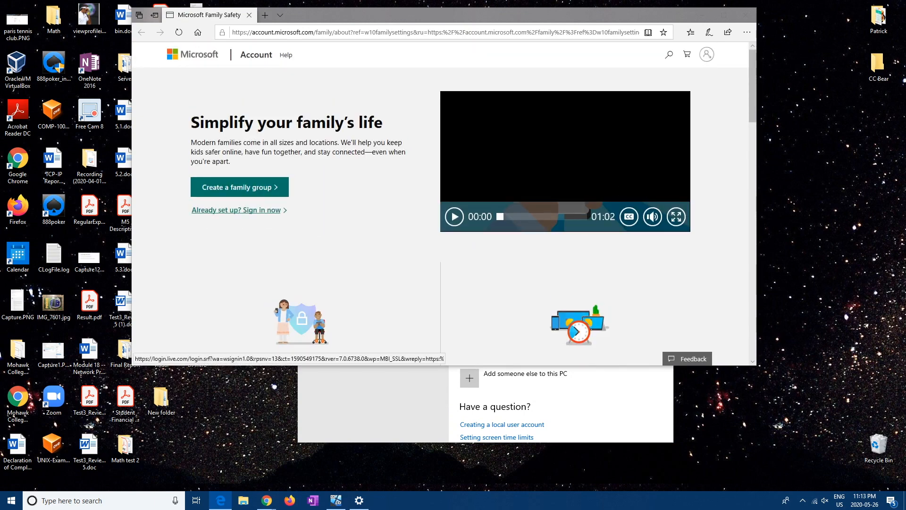
# - Sign in via 'Already set up? Sign in now' to reach the Your family page
pyautogui.click(237, 210)
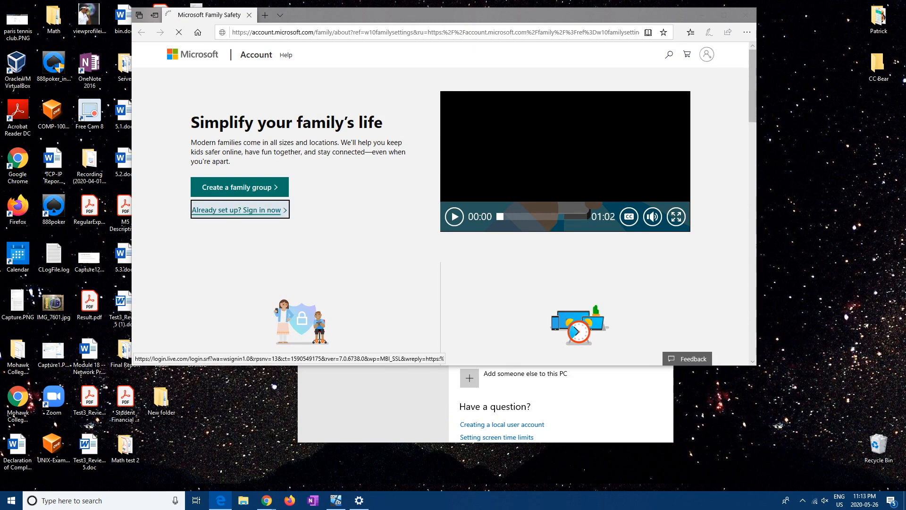
pyautogui.click(239, 209)
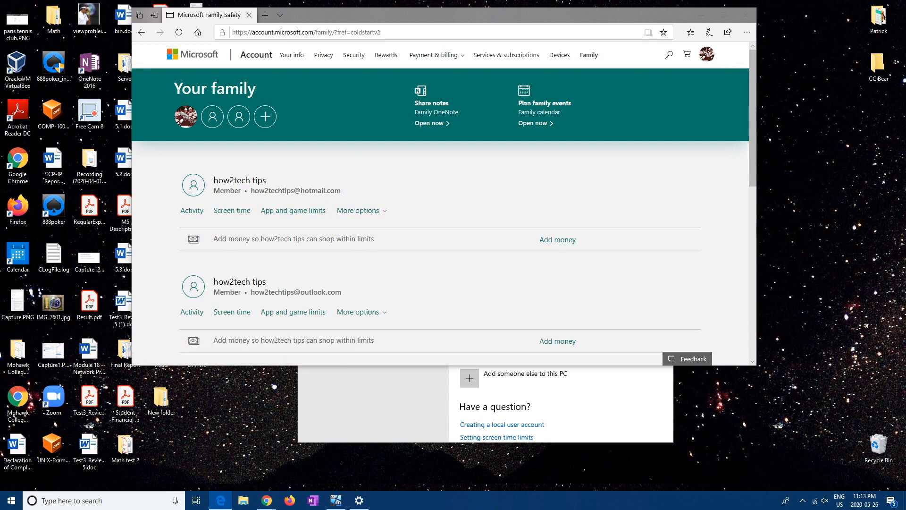
pyautogui.moveTo(293, 210)
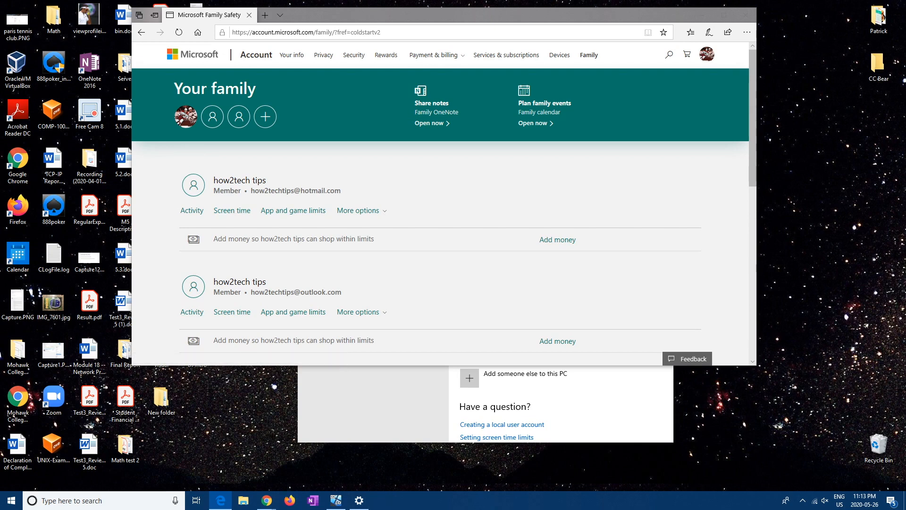
pyautogui.moveTo(292, 209)
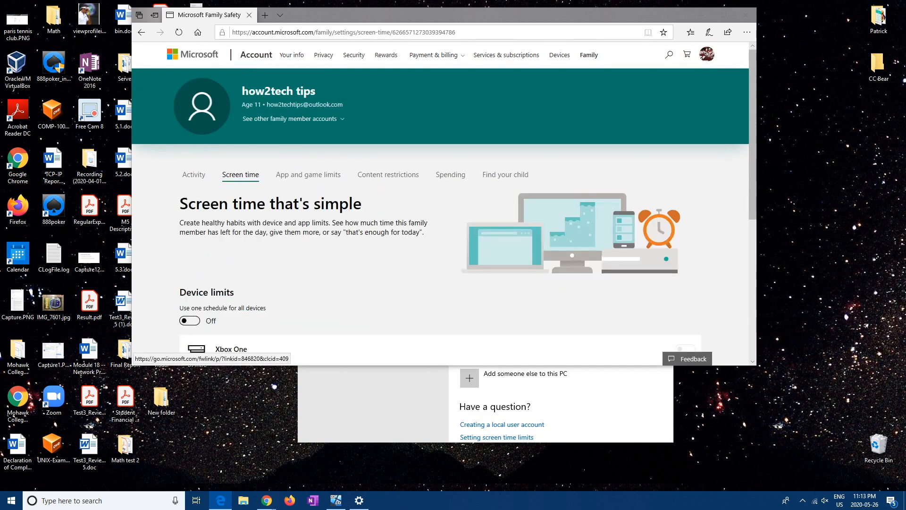
# - Turn on Xbox One screen-time limits and set Sunday to allow only 10–11 AM
pyautogui.scroll(-3)
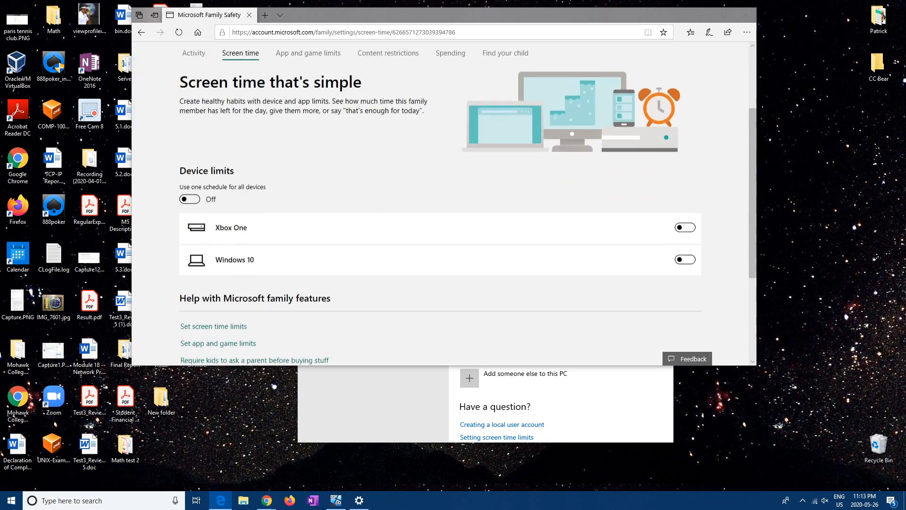
pyautogui.scroll(-3)
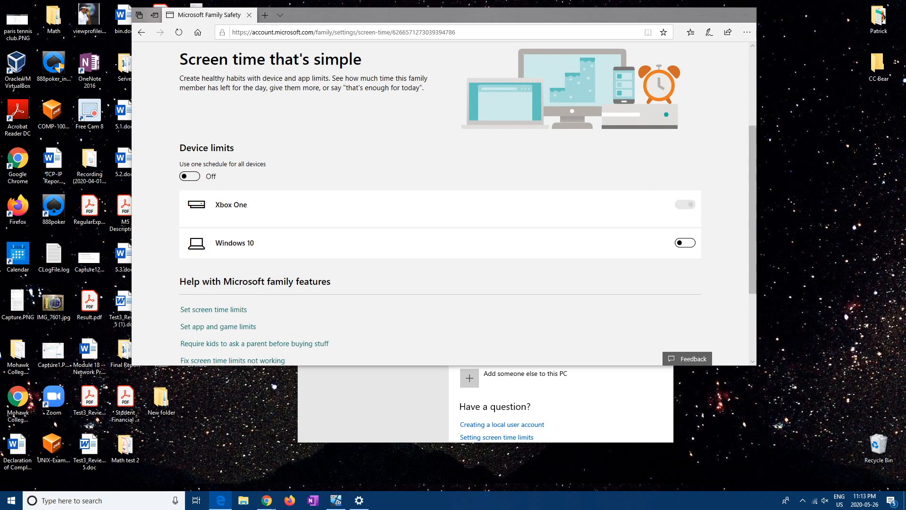
pyautogui.click(686, 204)
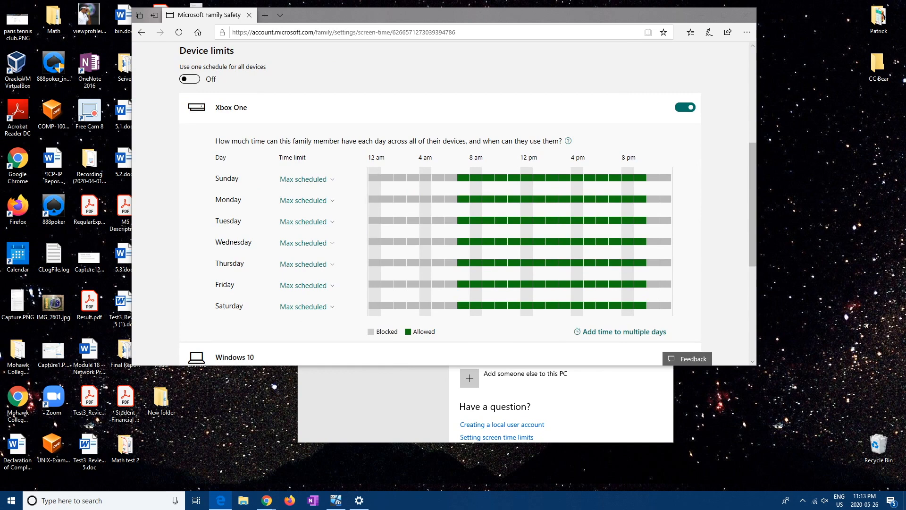
pyautogui.click(303, 179)
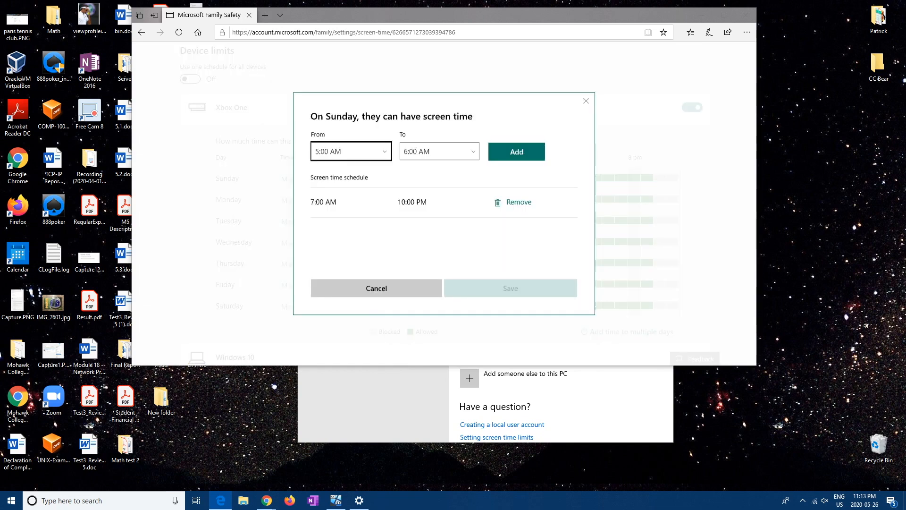
pyautogui.click(350, 151)
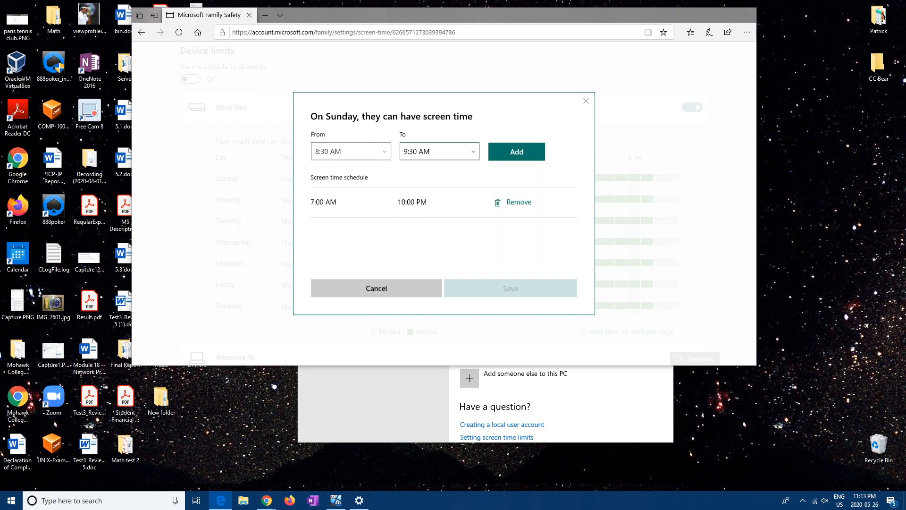
pyautogui.click(518, 202)
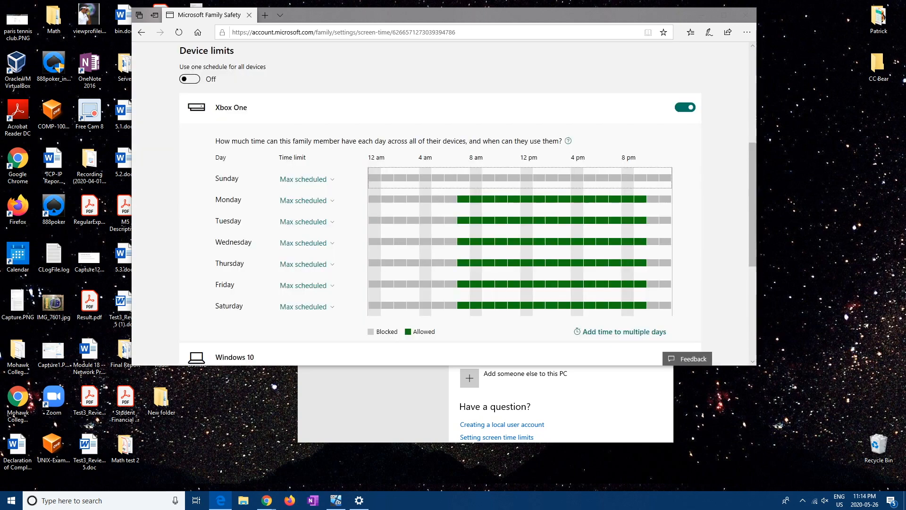
pyautogui.scroll(-3)
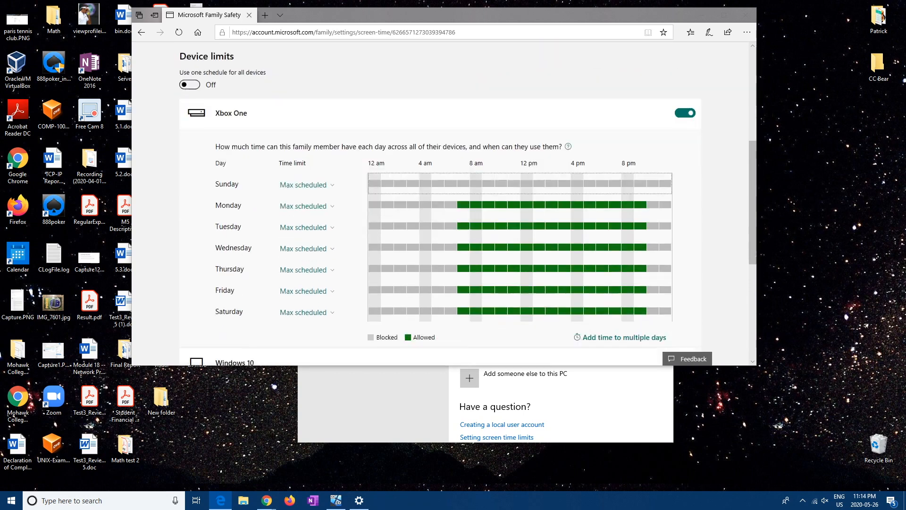
pyautogui.scroll(-3)
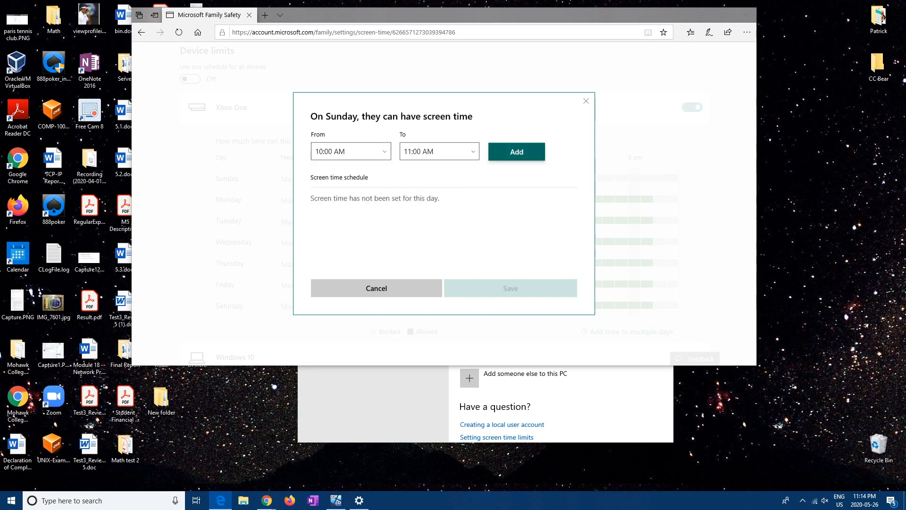
pyautogui.click(515, 151)
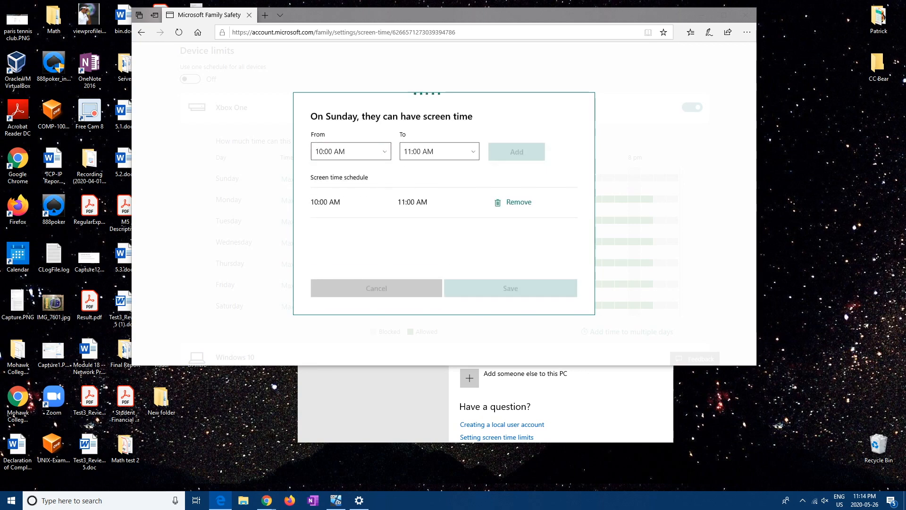
pyautogui.click(510, 288)
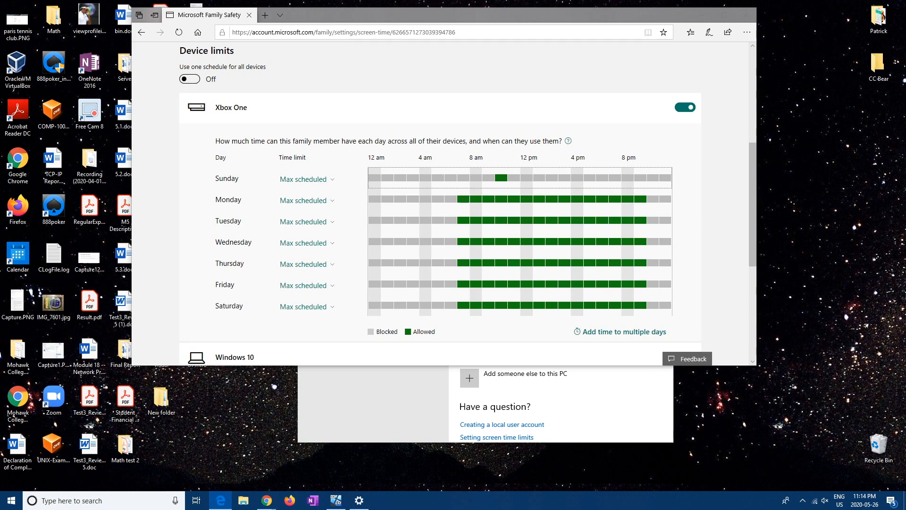
# - Replace Monday's Xbox One hours with a single 4:00–5:30 PM window and save
pyautogui.click(307, 200)
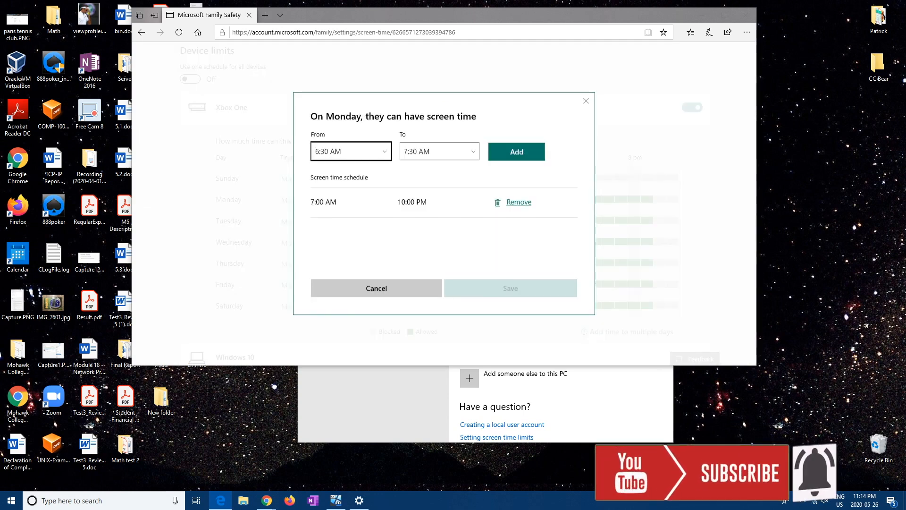
pyautogui.click(349, 151)
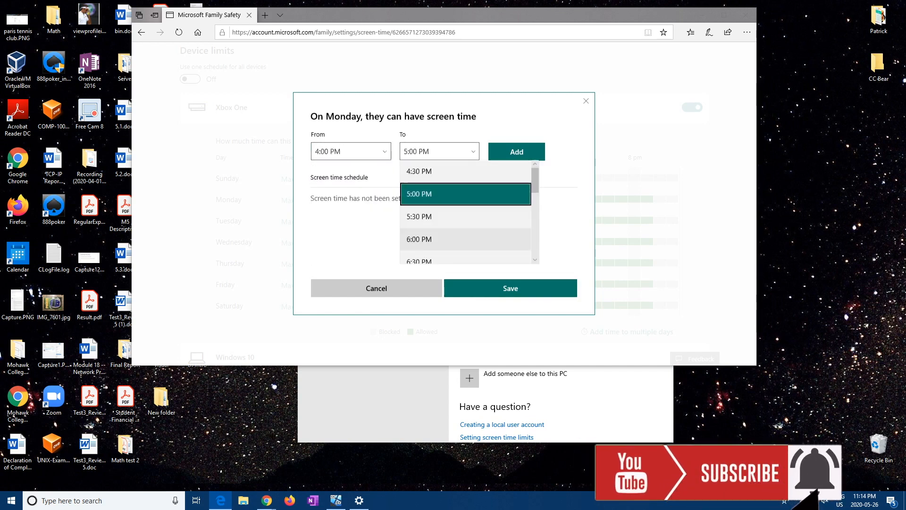
pyautogui.scroll(-3)
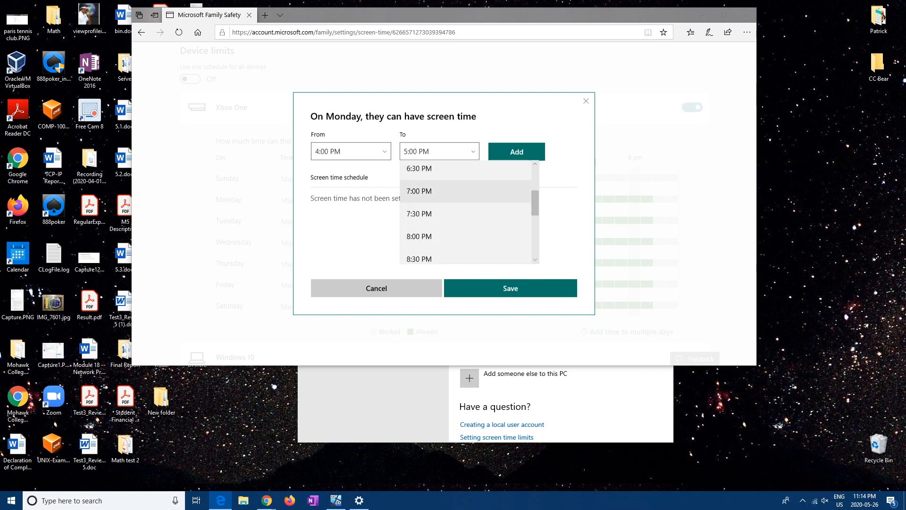
pyautogui.click(439, 151)
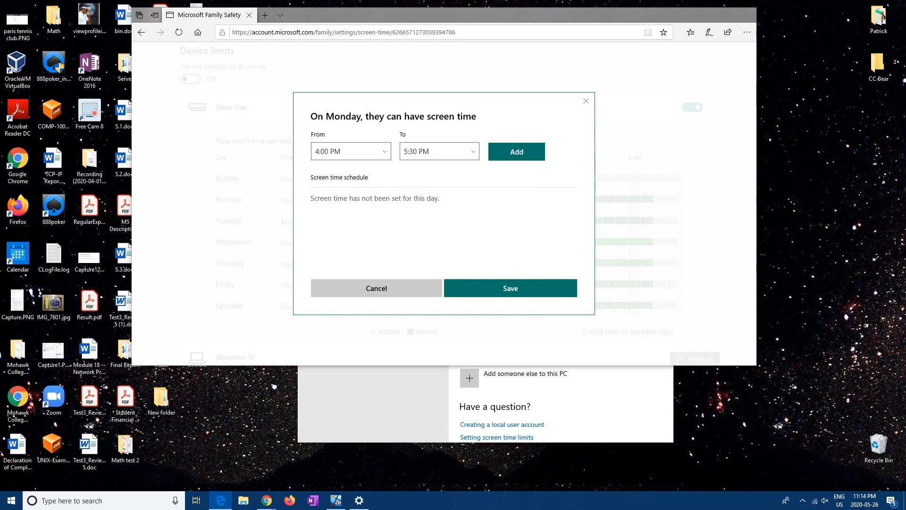
pyautogui.click(515, 151)
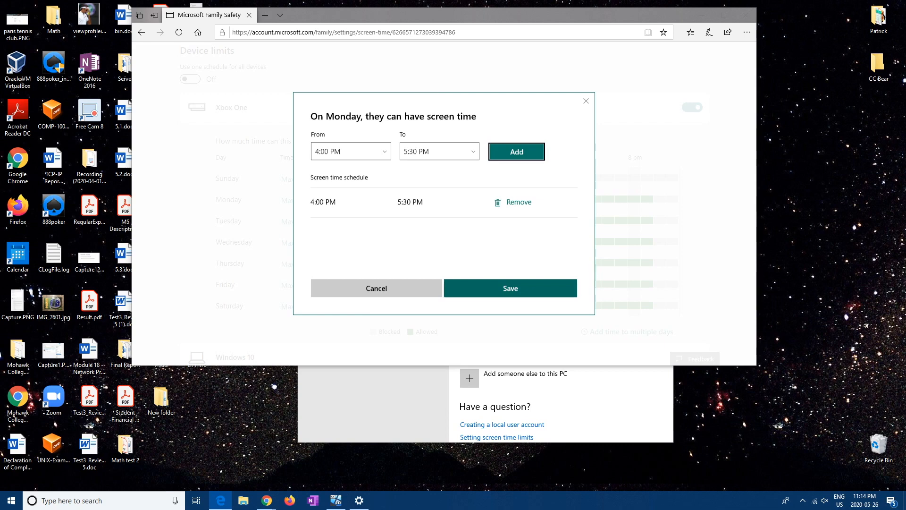
pyautogui.click(509, 288)
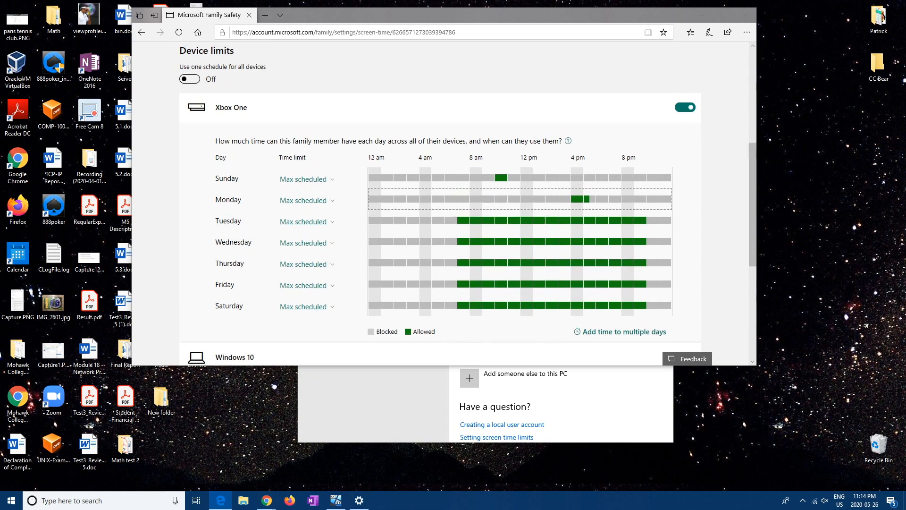
pyautogui.scroll(-3)
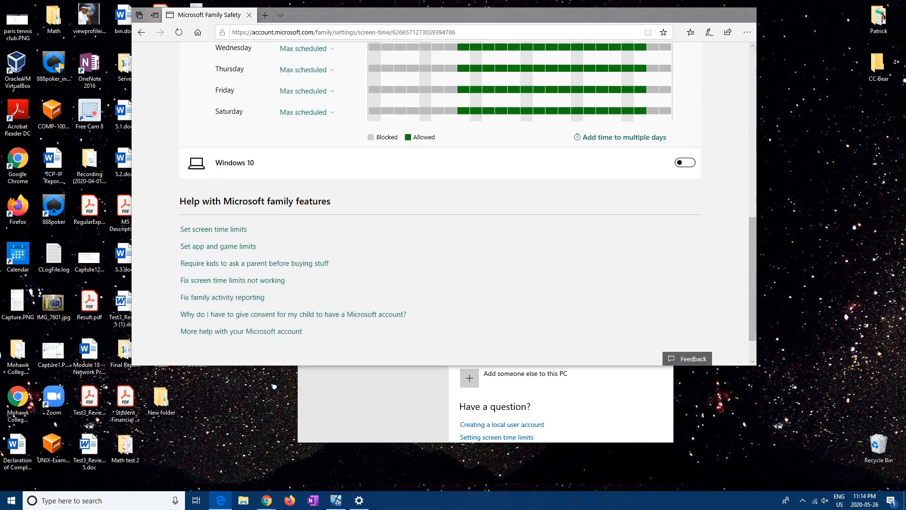
# - Turn on Windows 10 limits and set Sunday to 6–7 PM and 8–9 PM only, saved
pyautogui.click(685, 163)
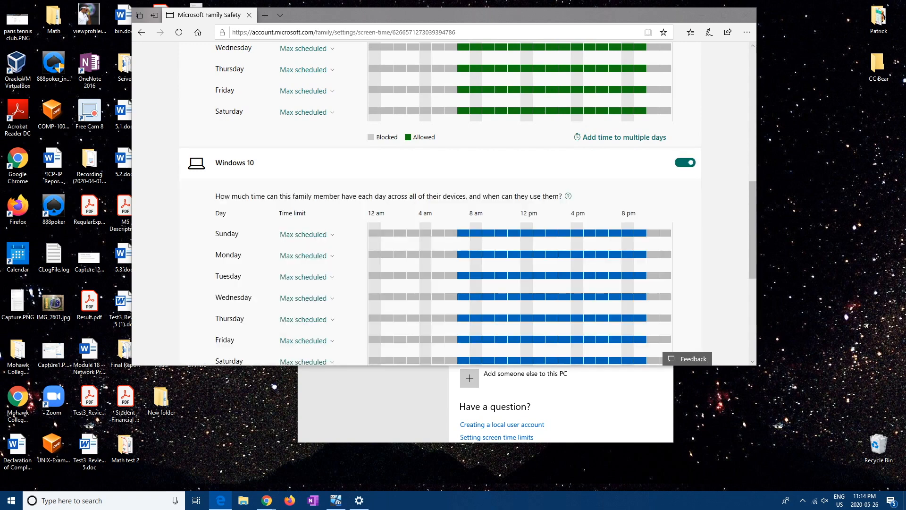
pyautogui.scroll(-3)
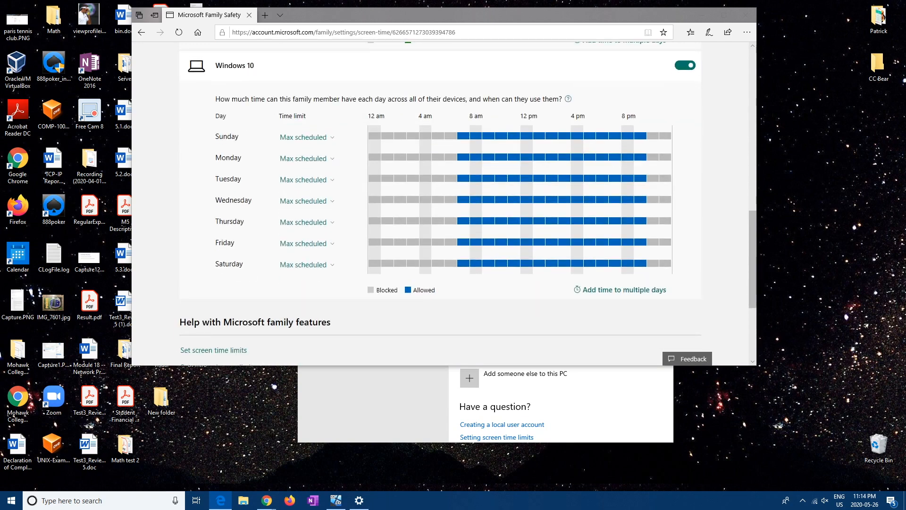
pyautogui.click(303, 137)
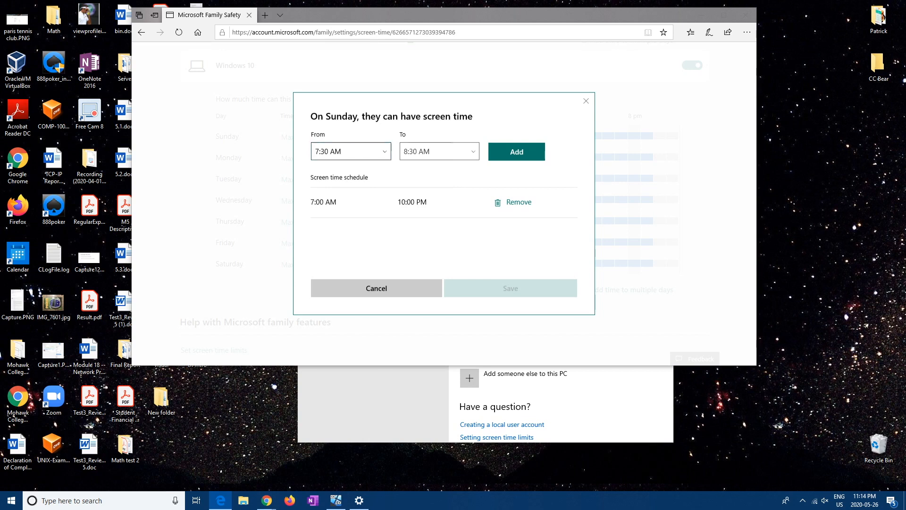
pyautogui.click(519, 202)
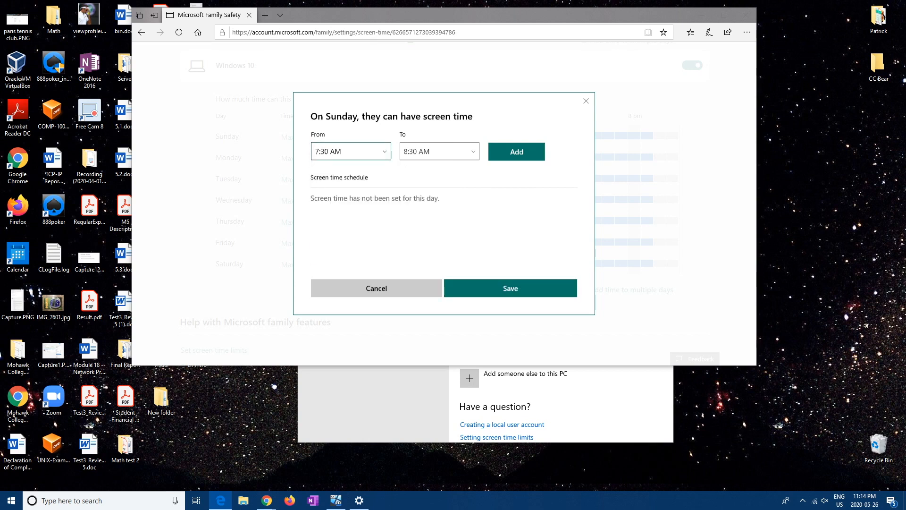
pyautogui.click(349, 151)
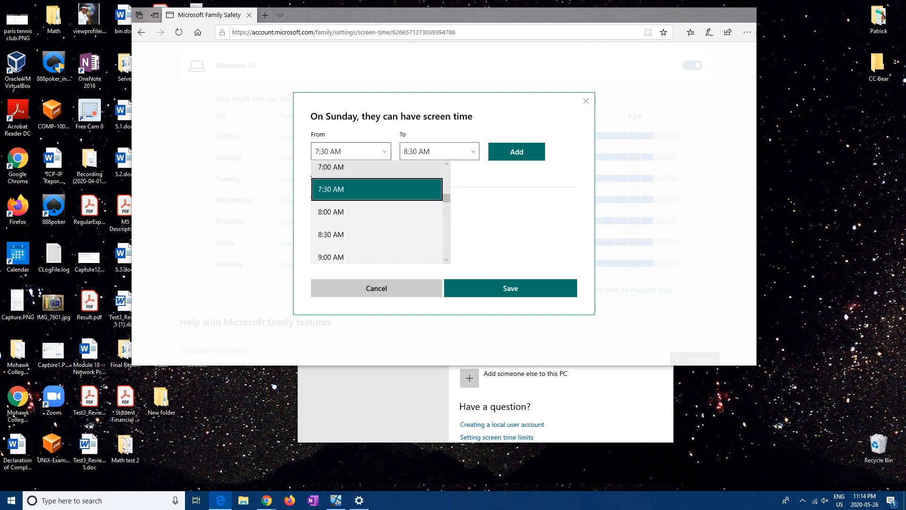
pyautogui.scroll(-3)
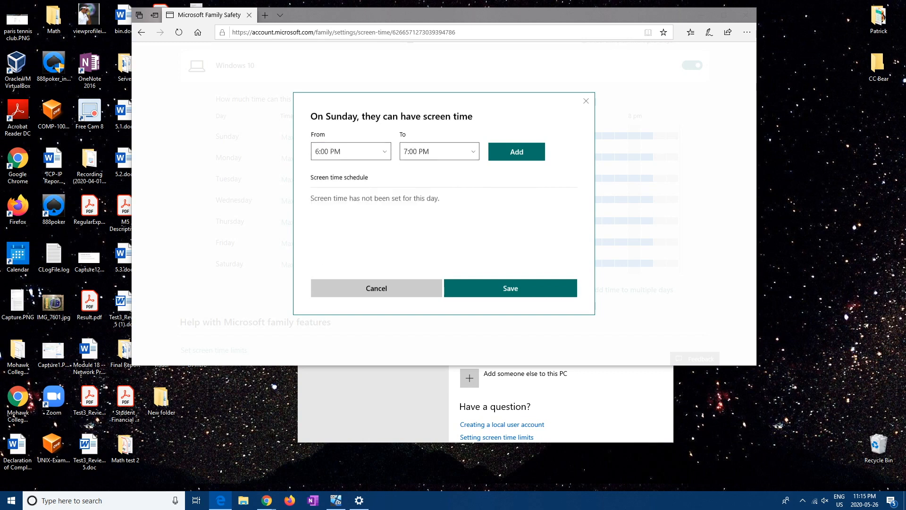
pyautogui.click(516, 151)
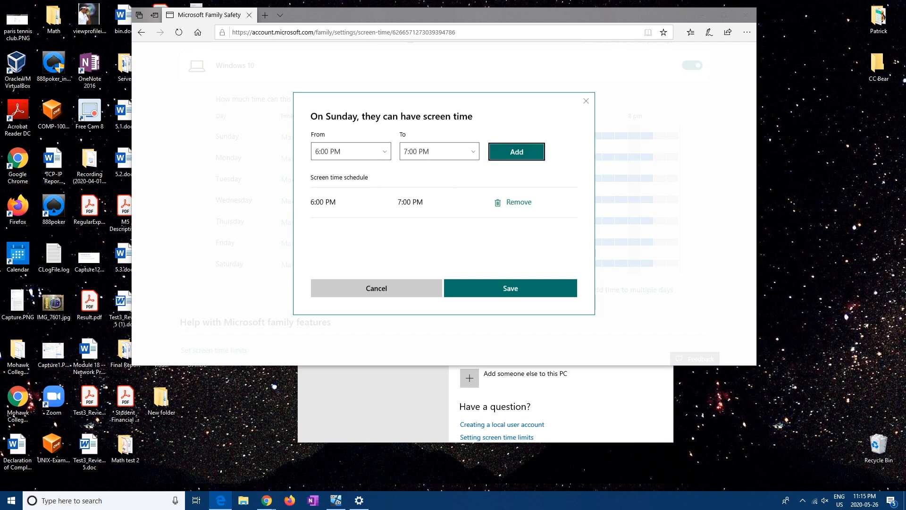
pyautogui.click(349, 151)
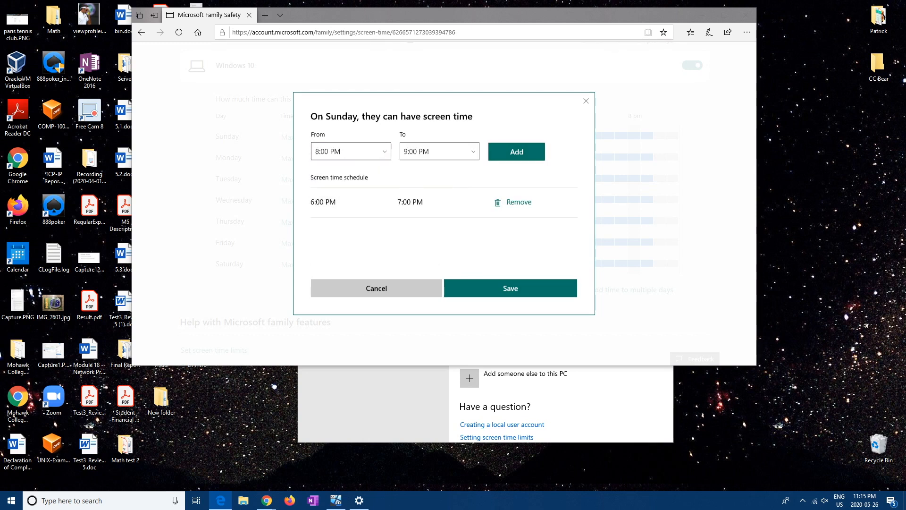
pyautogui.click(515, 151)
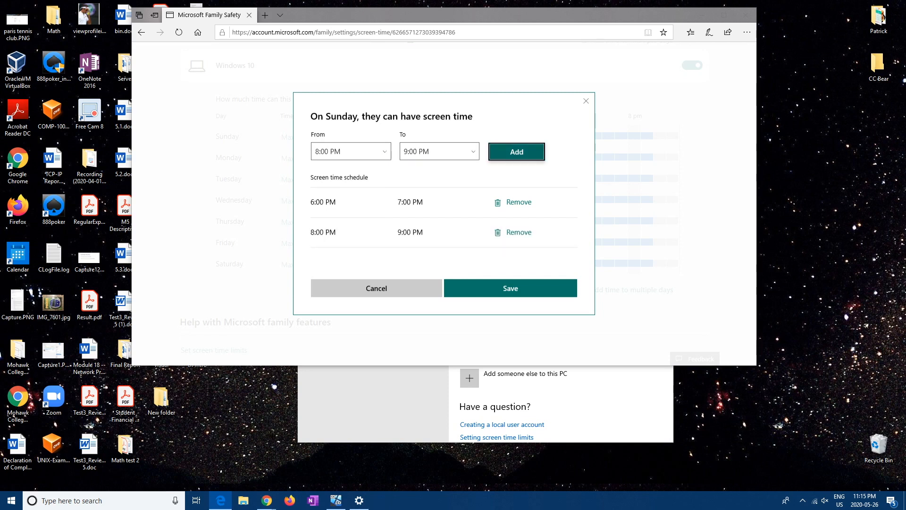
pyautogui.click(510, 288)
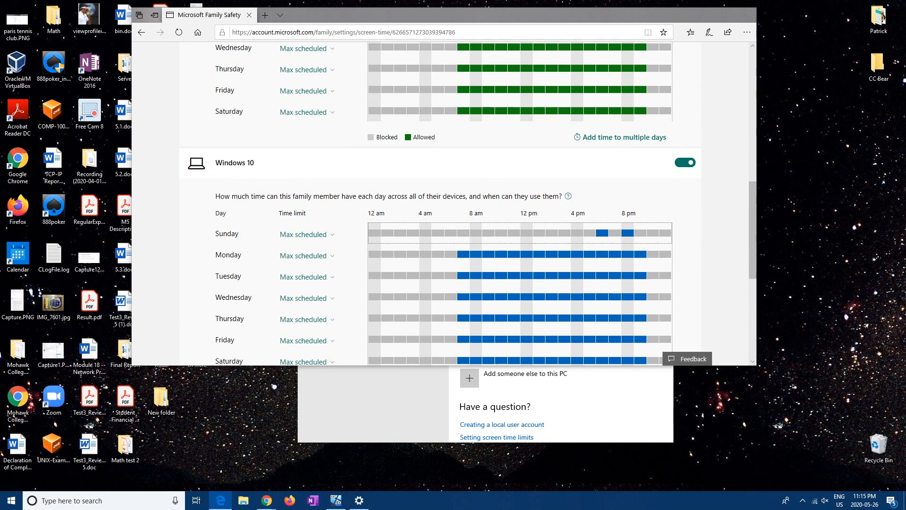
pyautogui.scroll(-3)
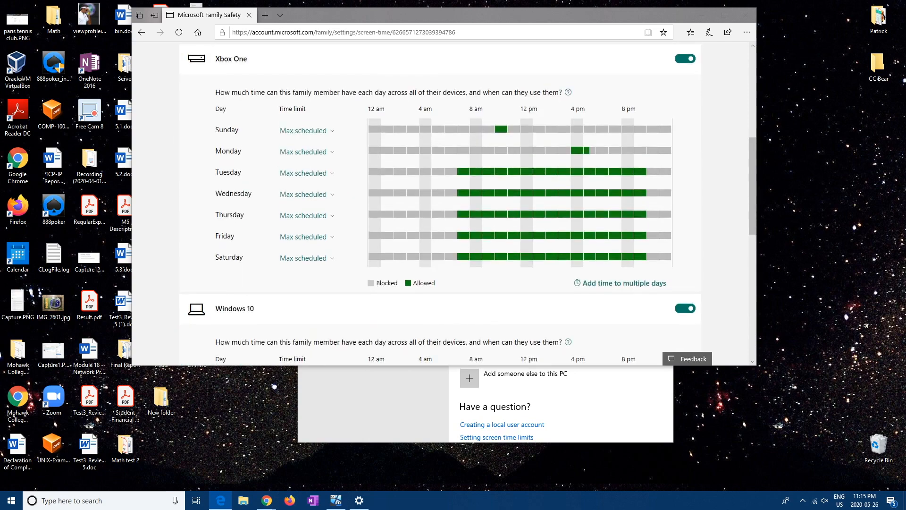
pyautogui.scroll(3)
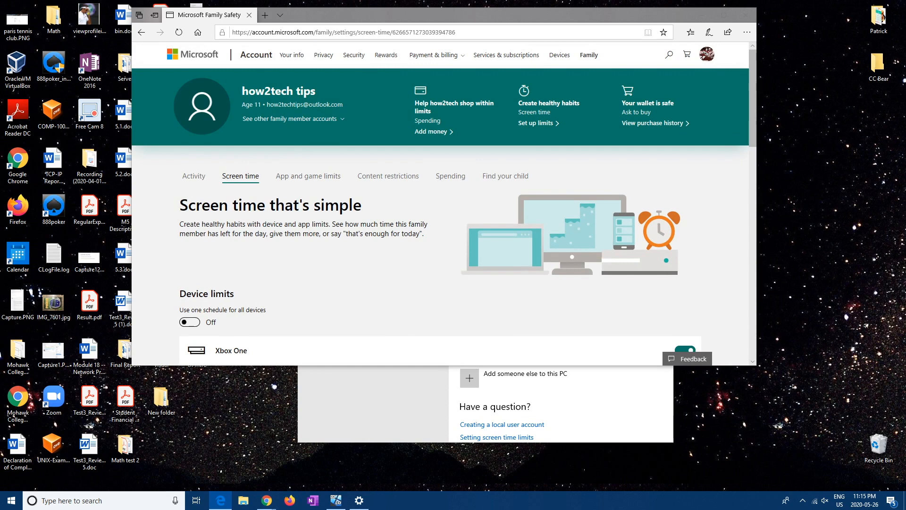
# - From App and game limits, switch the child's activity reporting on
pyautogui.click(308, 175)
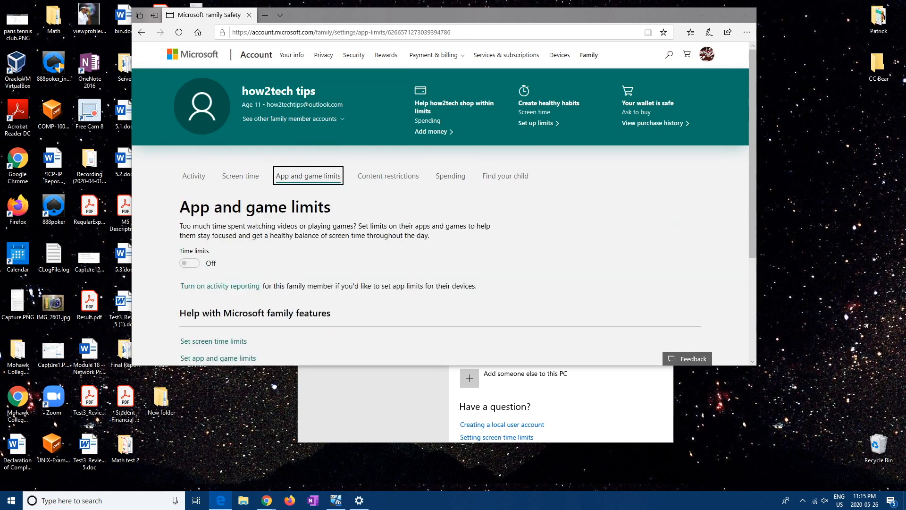
pyautogui.scroll(-3)
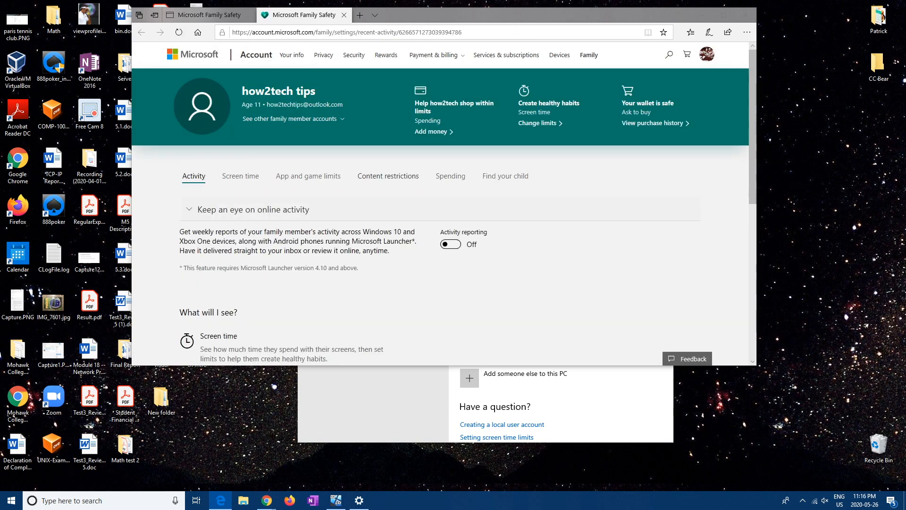
pyautogui.click(449, 244)
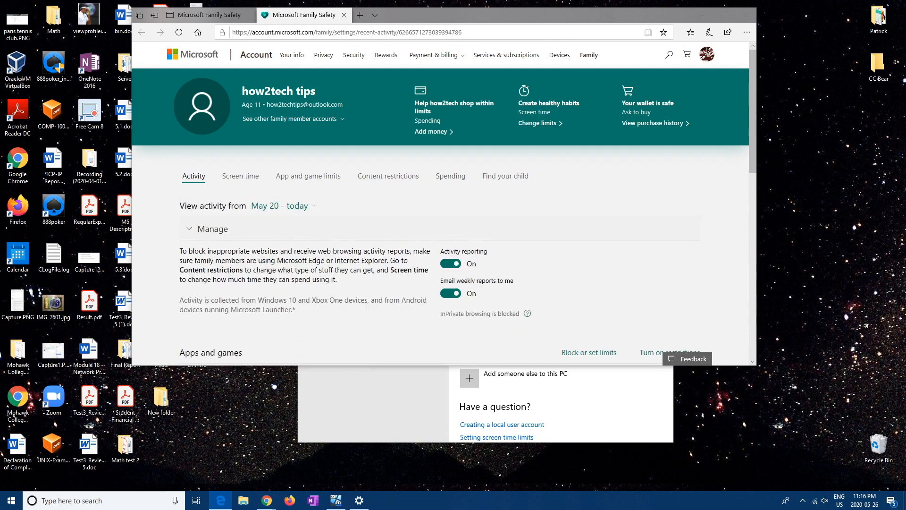
pyautogui.scroll(-3)
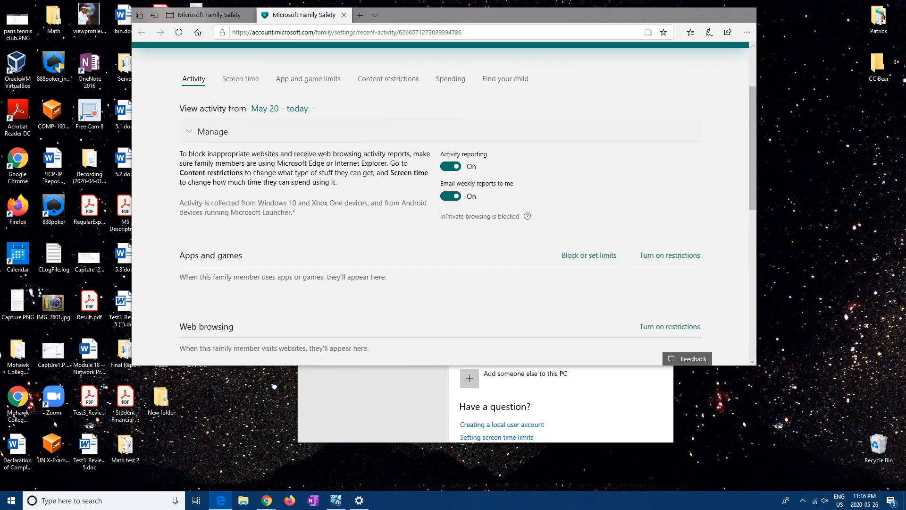
pyautogui.scroll(-3)
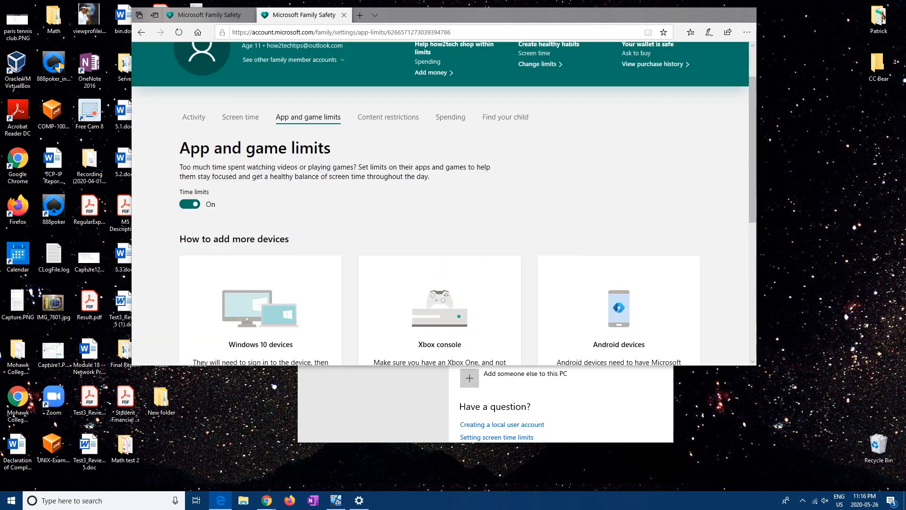
# - View and dismiss the Windows 10 device setup instructions, then go to Content restrictions
pyautogui.scroll(-3)
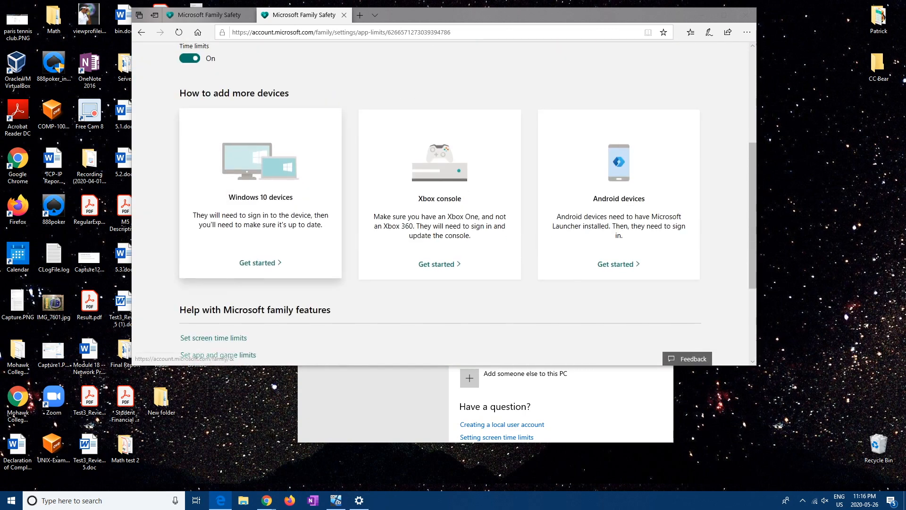
pyautogui.click(261, 262)
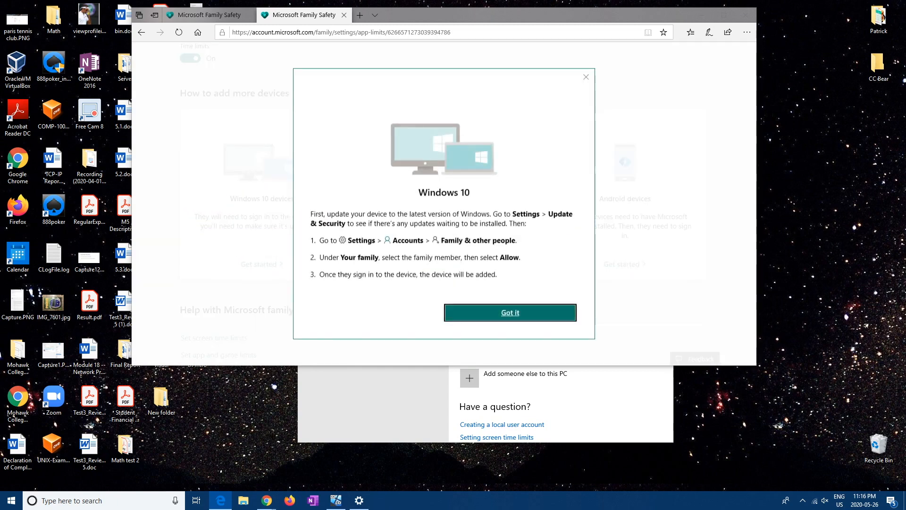
pyautogui.click(509, 312)
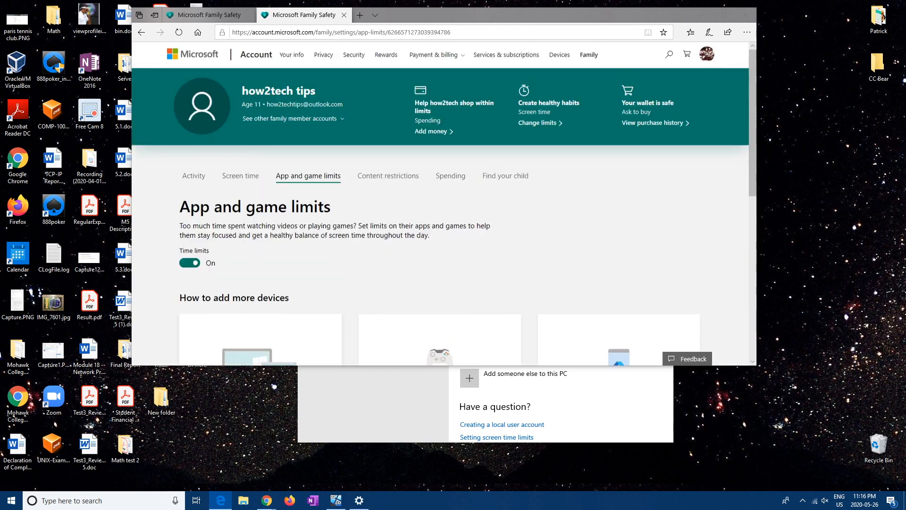
pyautogui.click(388, 176)
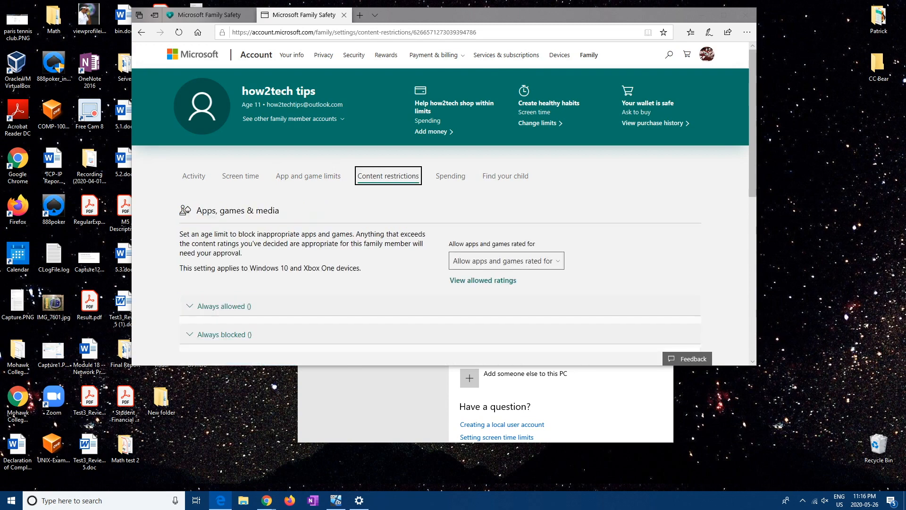
# - Toggle blocking of inappropriate websites on and try the allowed-websites-only setting
pyautogui.click(308, 176)
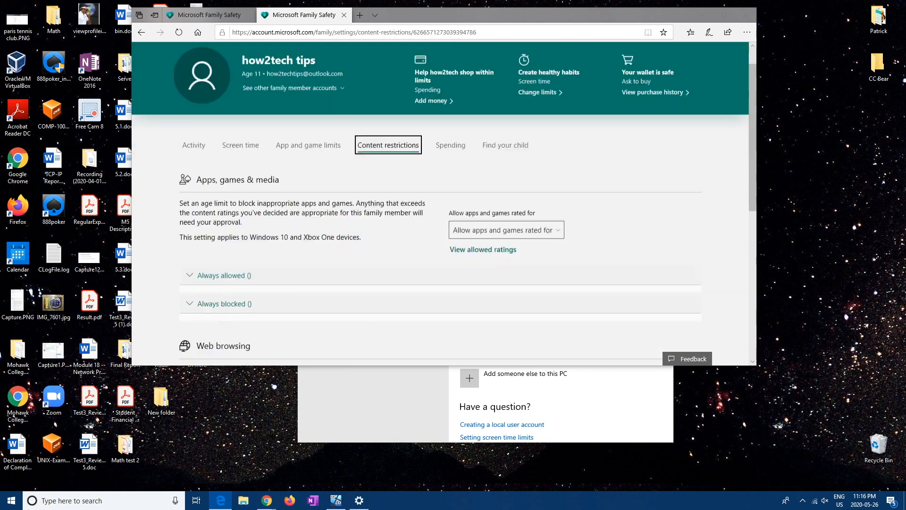
pyautogui.scroll(-3)
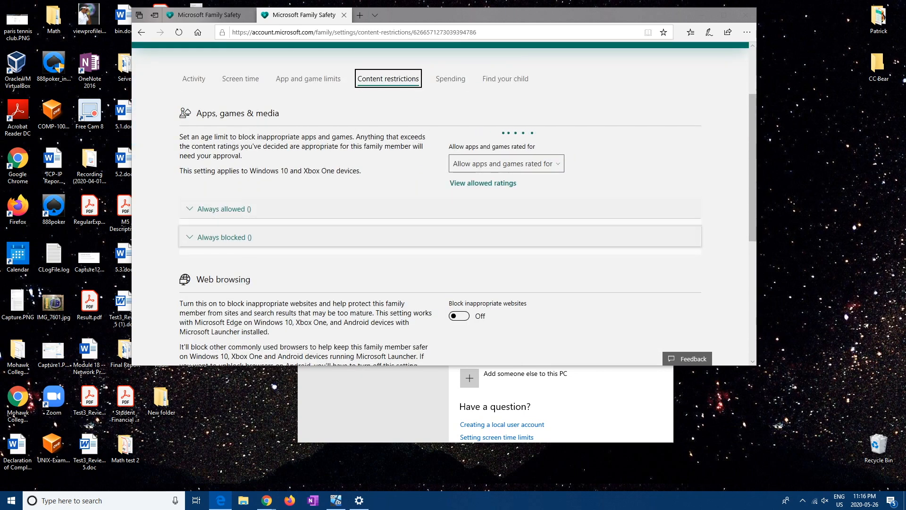
pyautogui.scroll(-3)
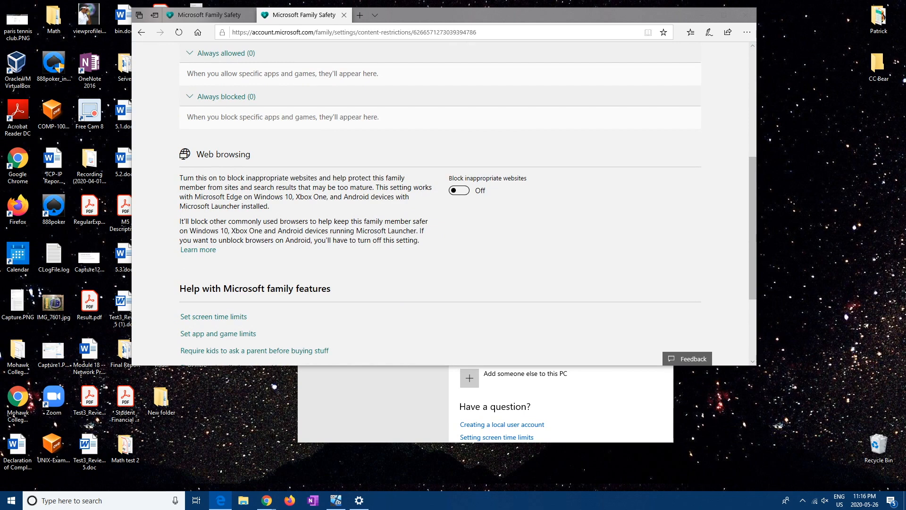
pyautogui.click(458, 189)
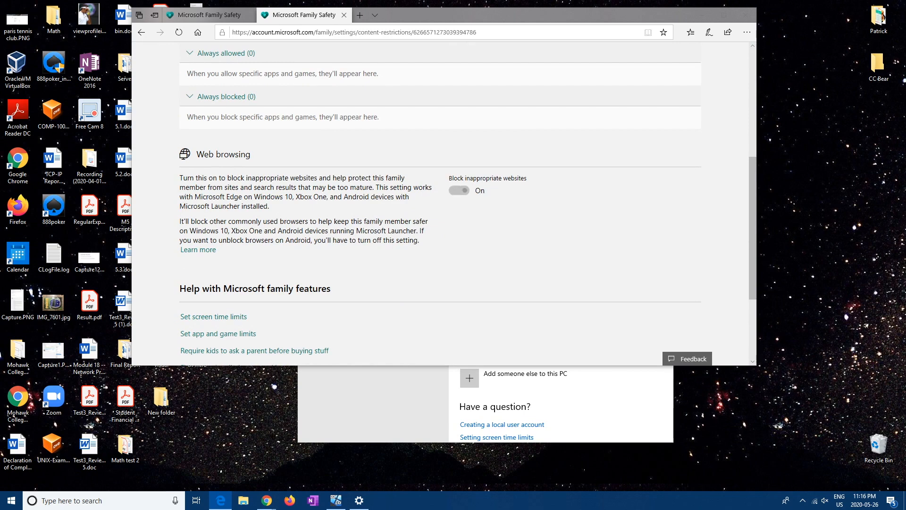
pyautogui.click(459, 189)
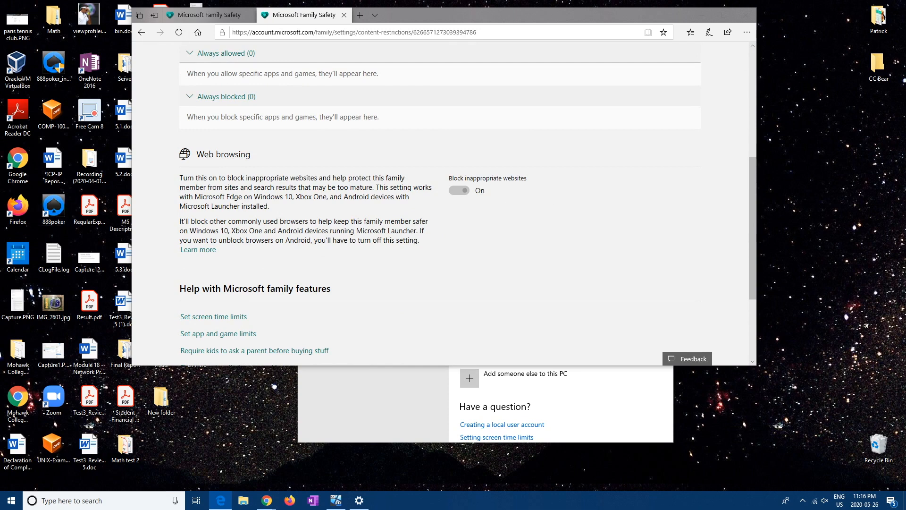
pyautogui.click(459, 190)
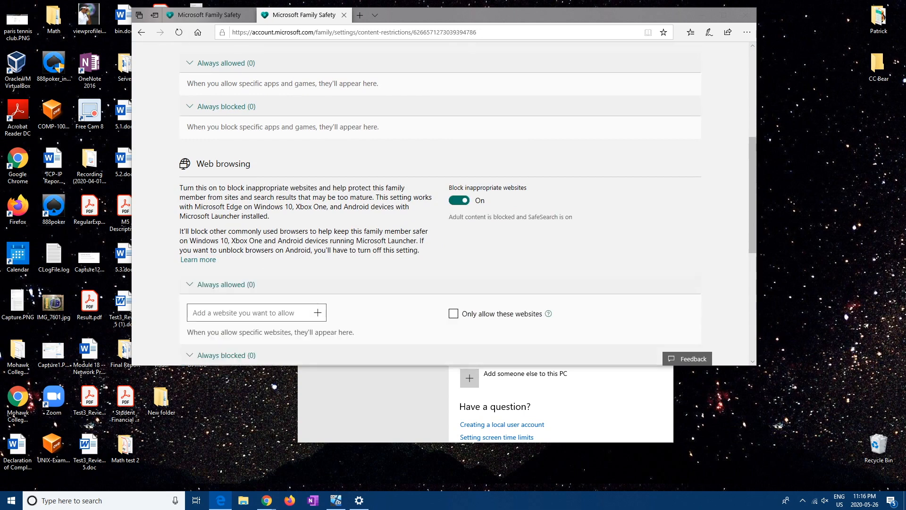
pyautogui.click(459, 200)
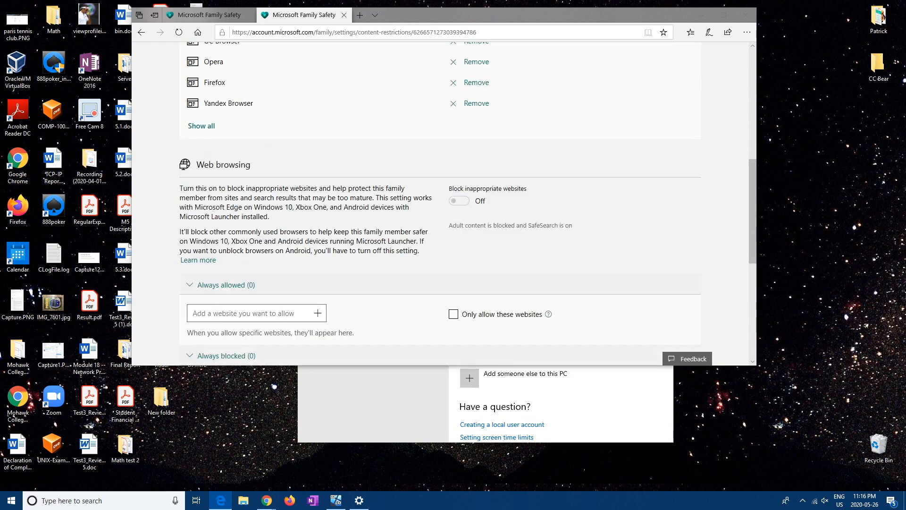
pyautogui.scroll(-3)
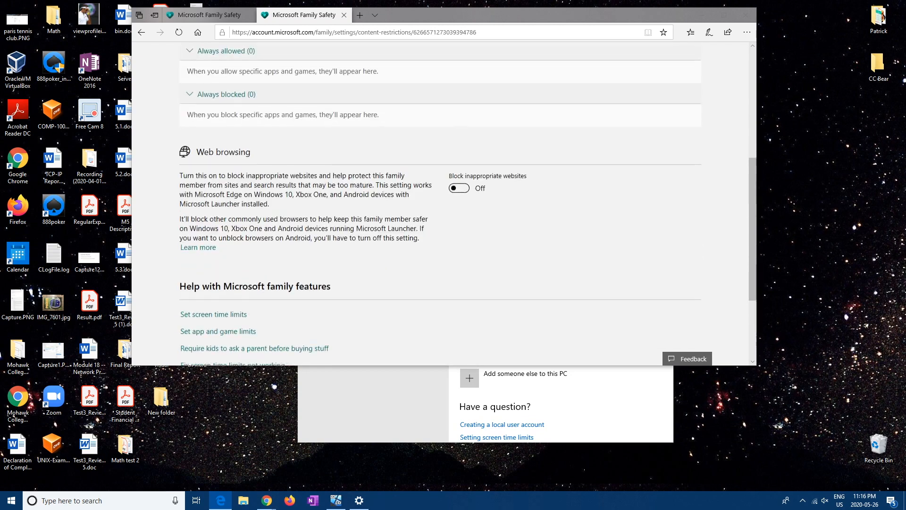
pyautogui.click(458, 188)
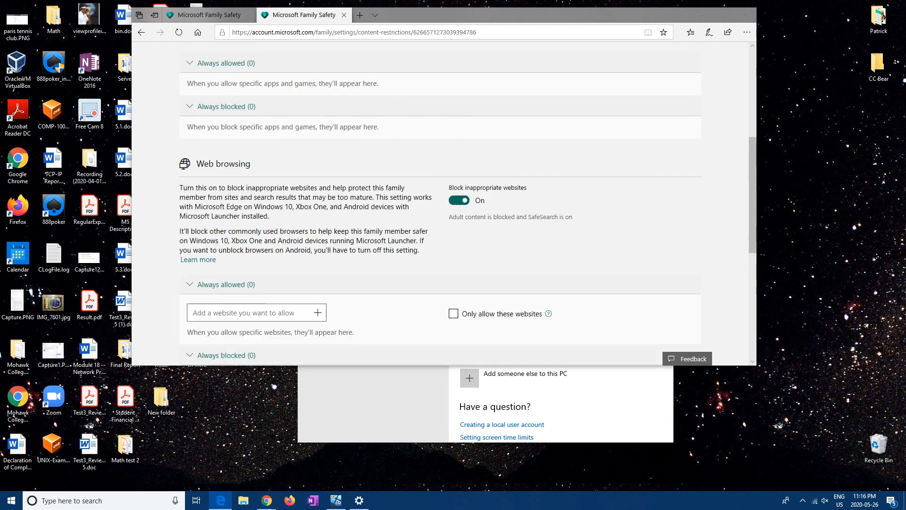
pyautogui.scroll(-3)
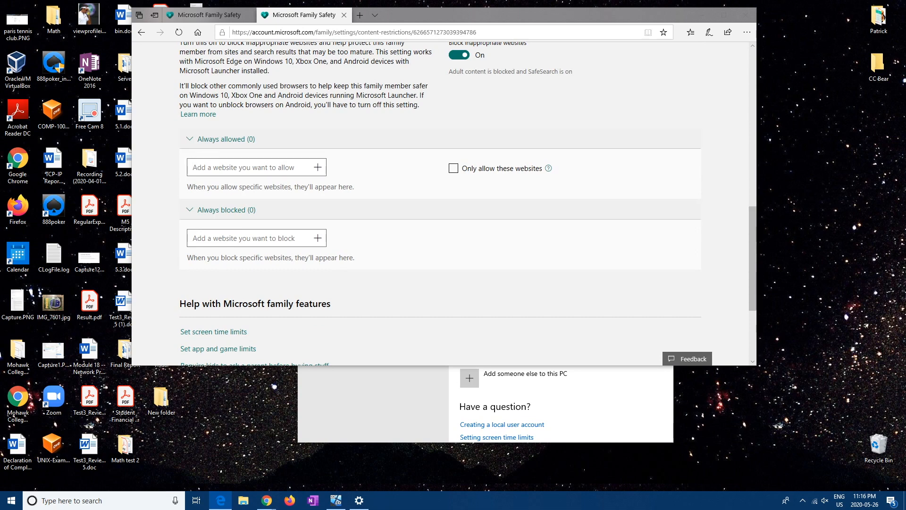
pyautogui.click(454, 168)
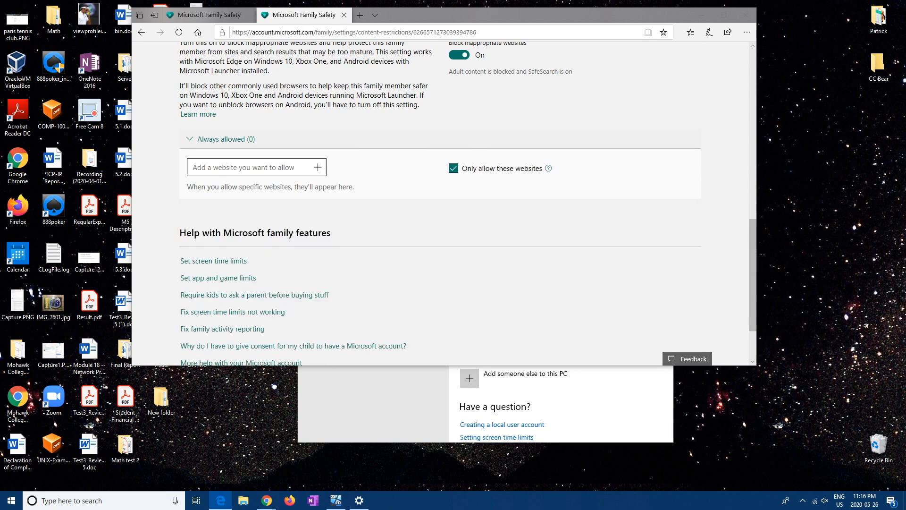
pyautogui.click(453, 168)
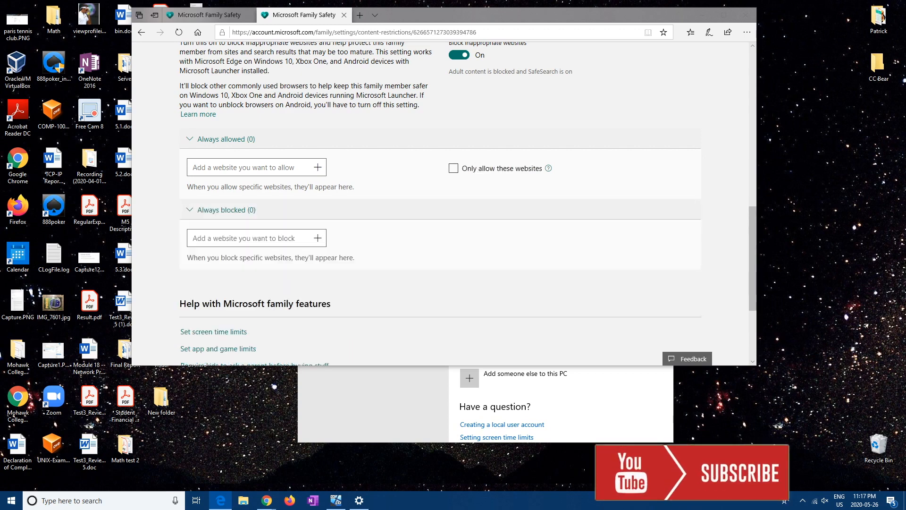
pyautogui.click(248, 167)
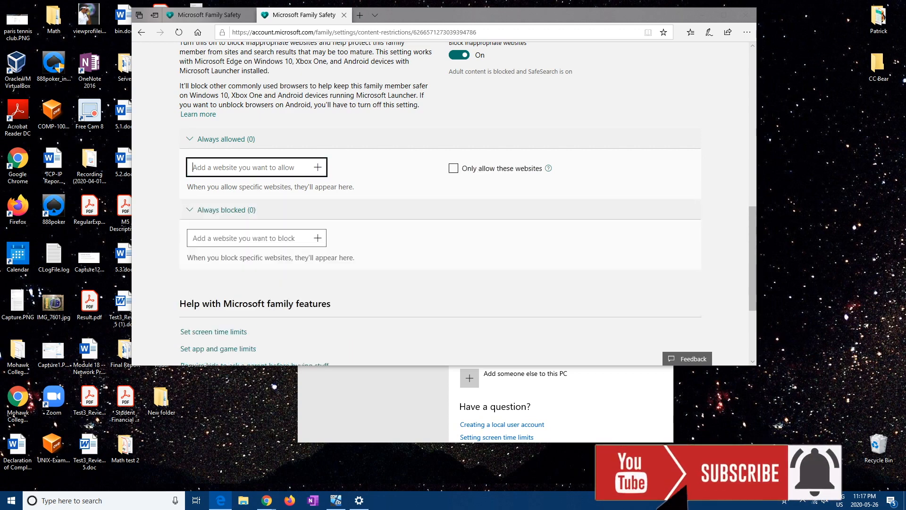
pyautogui.write('ww.tsn')
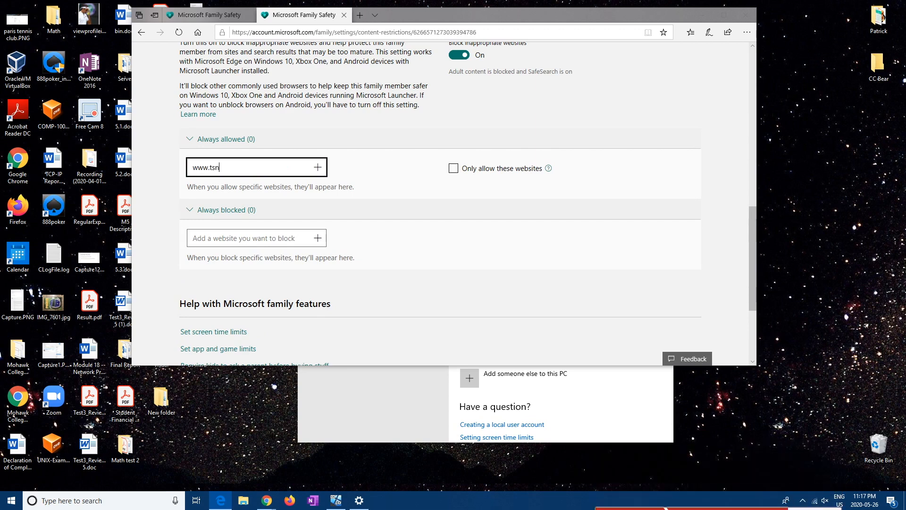
pyautogui.write('.ca')
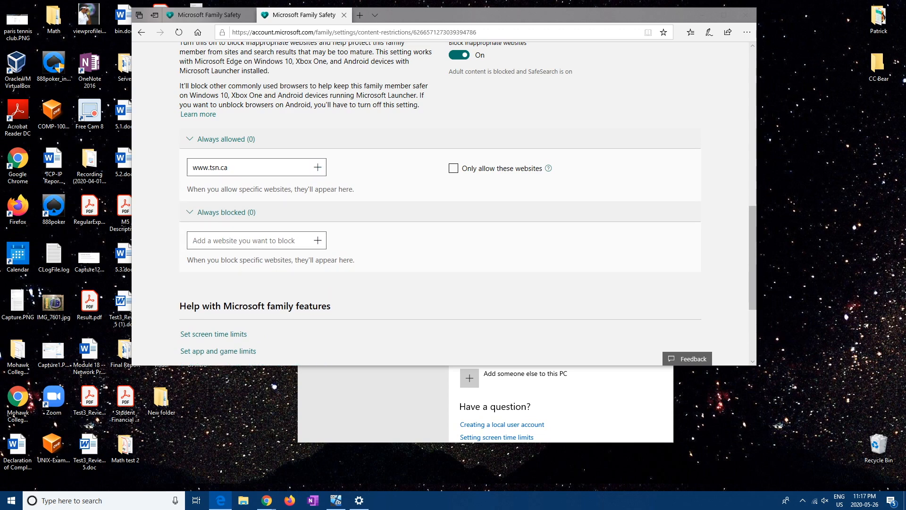
pyautogui.click(316, 167)
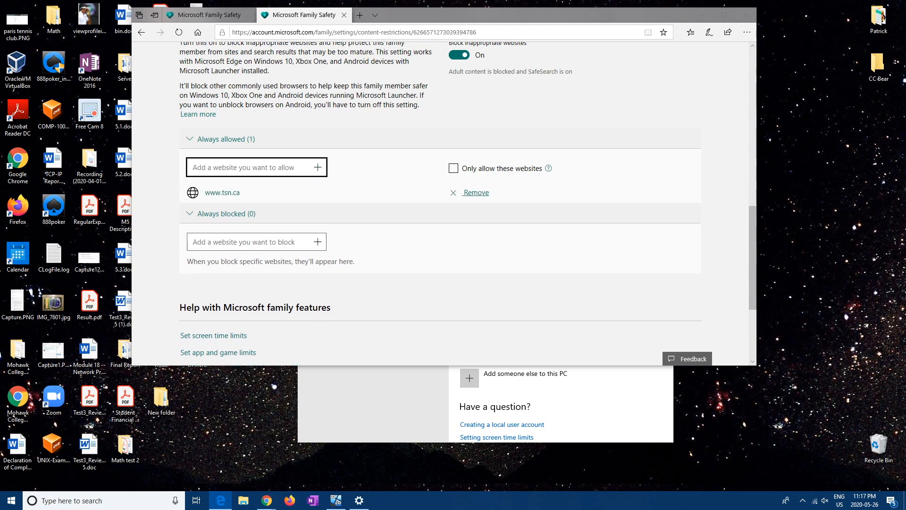
pyautogui.click(254, 241)
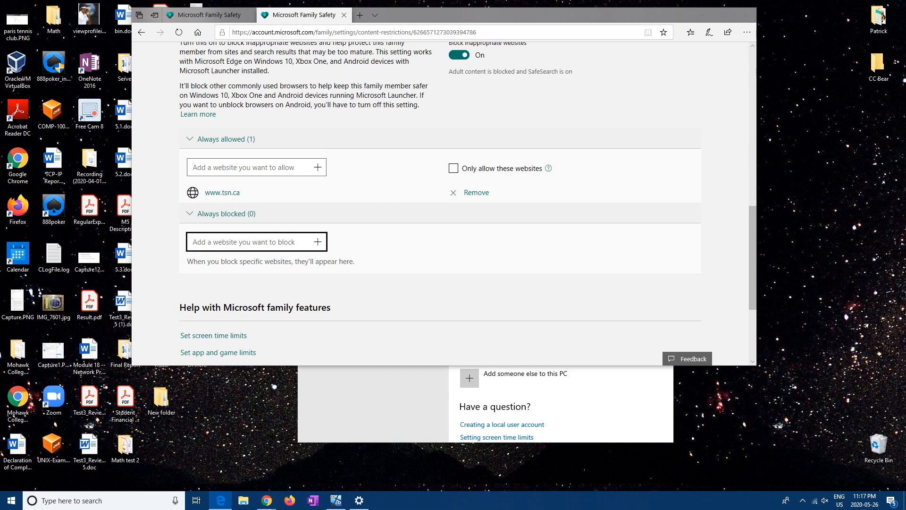
pyautogui.write('ww.')
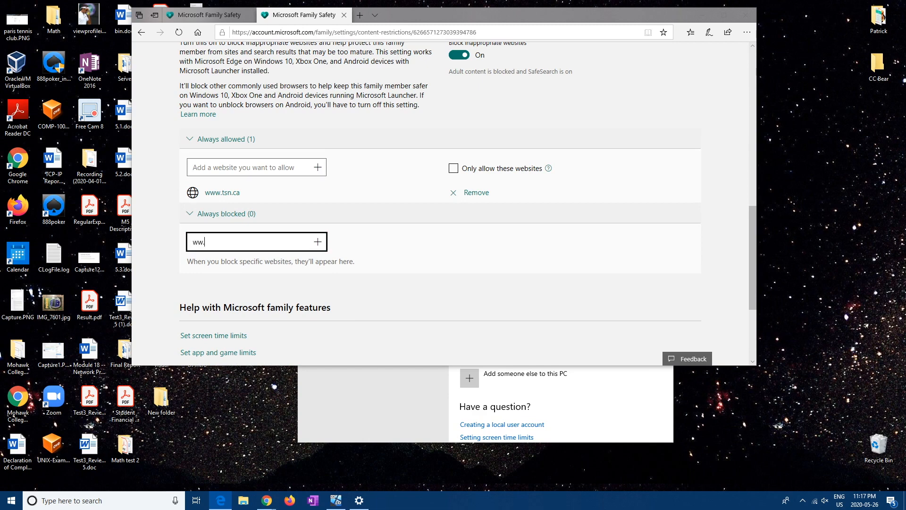
pyautogui.write('www.canad')
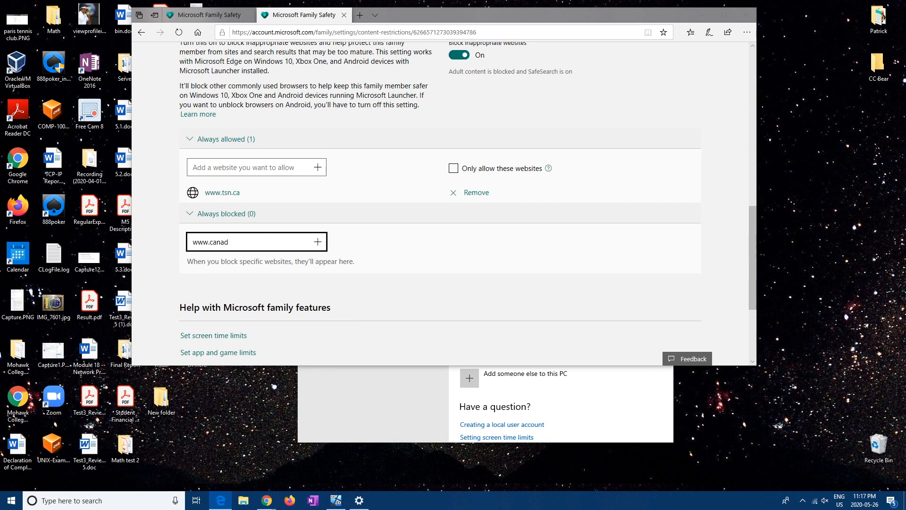
pyautogui.write('apost.ca')
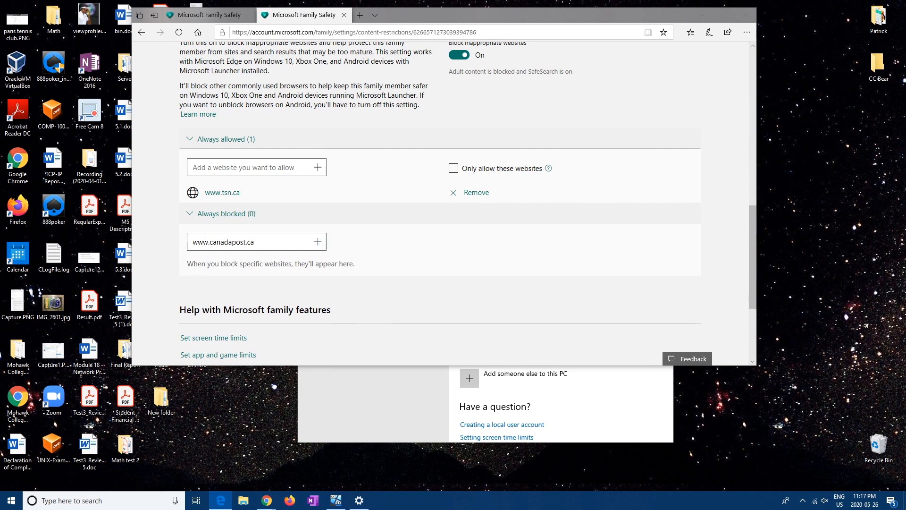
pyautogui.click(317, 241)
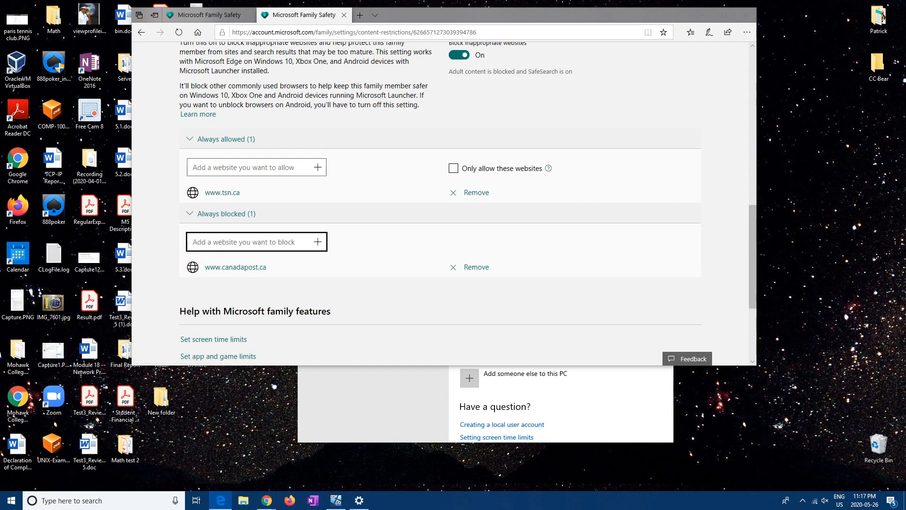
pyautogui.write('www.miniclips.co')
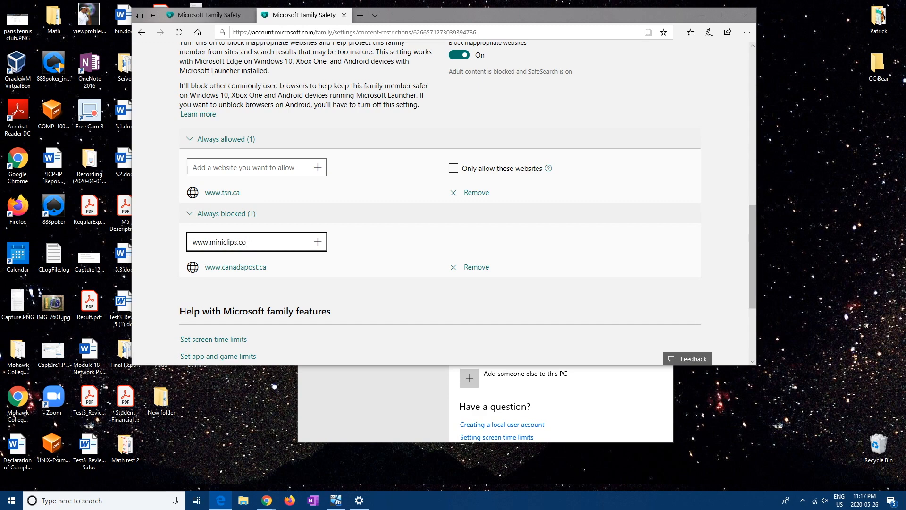
pyautogui.write('m')
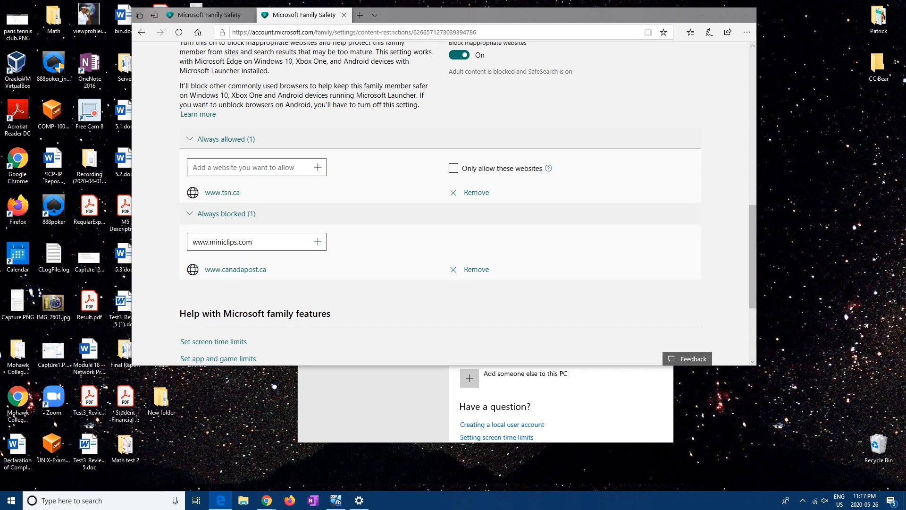
pyautogui.click(317, 242)
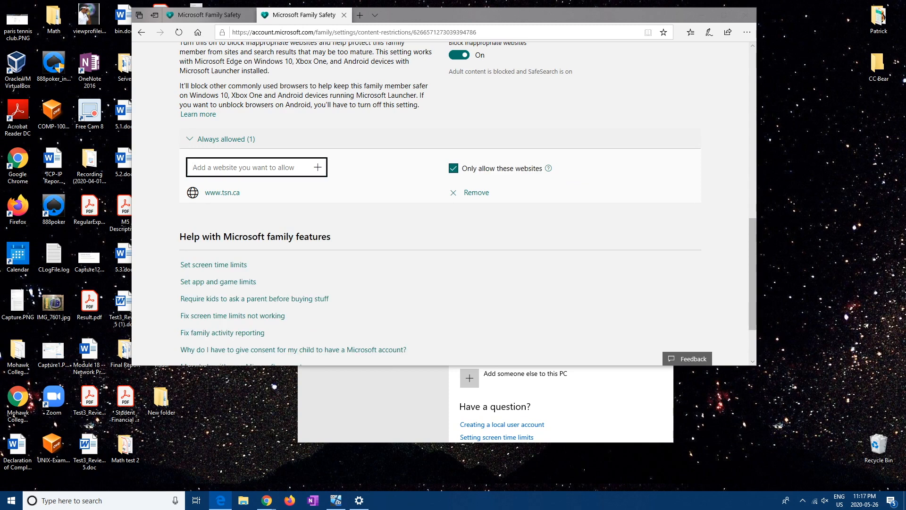
pyautogui.write('www.ebay.c')
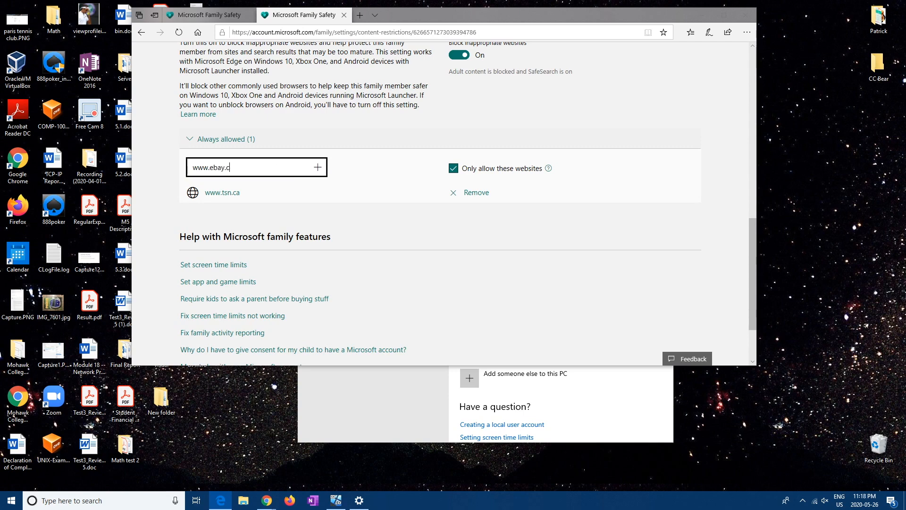
pyautogui.write('a')
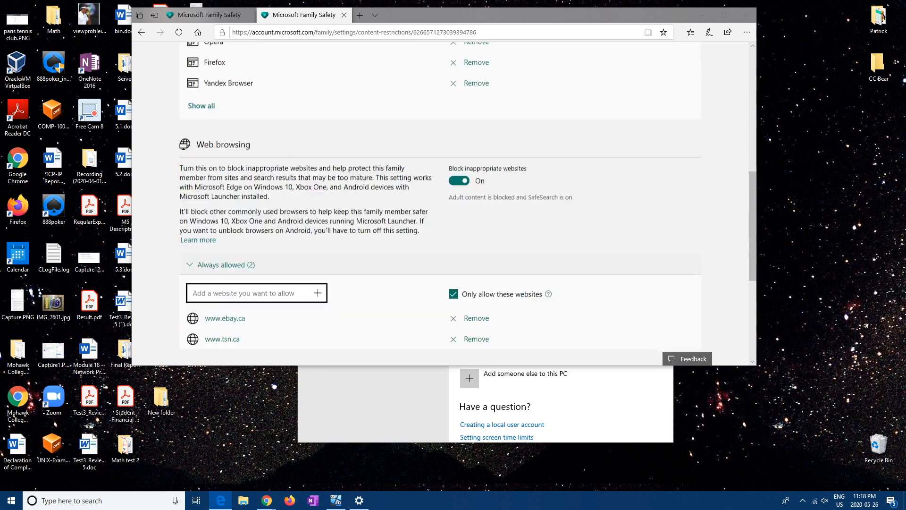
pyautogui.scroll(-3)
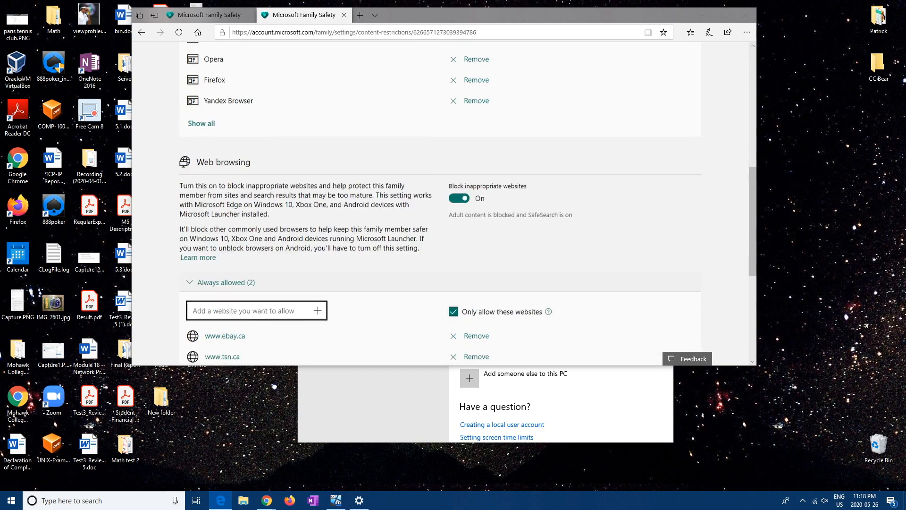
pyautogui.scroll(-3)
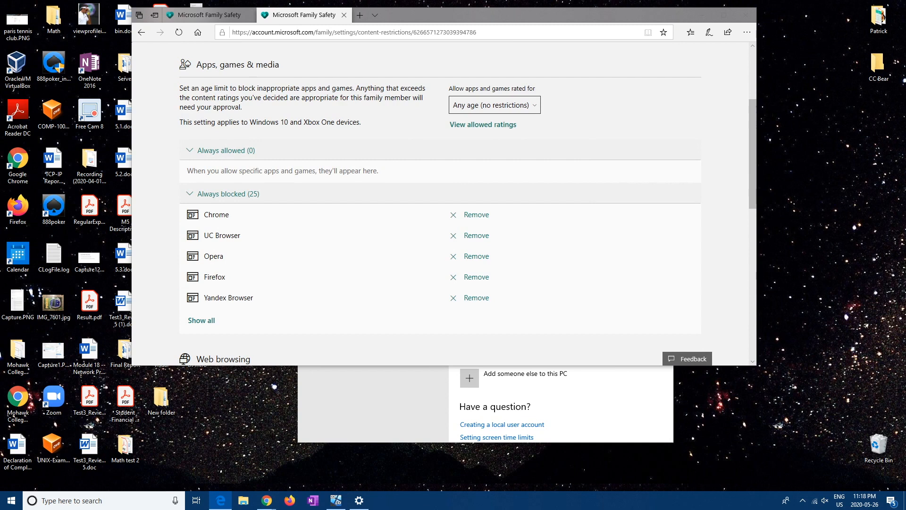
# - Set the apps and games age rating to content for 14-year-olds
pyautogui.click(493, 105)
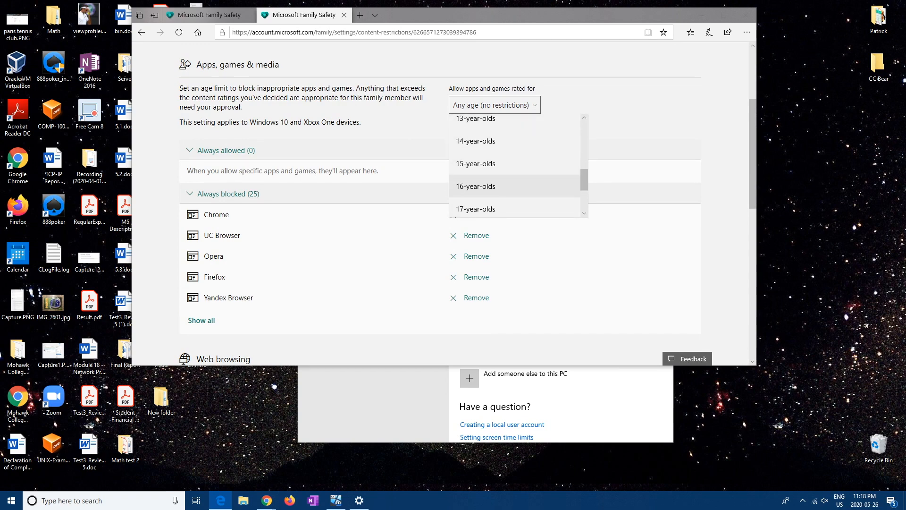
pyautogui.click(475, 140)
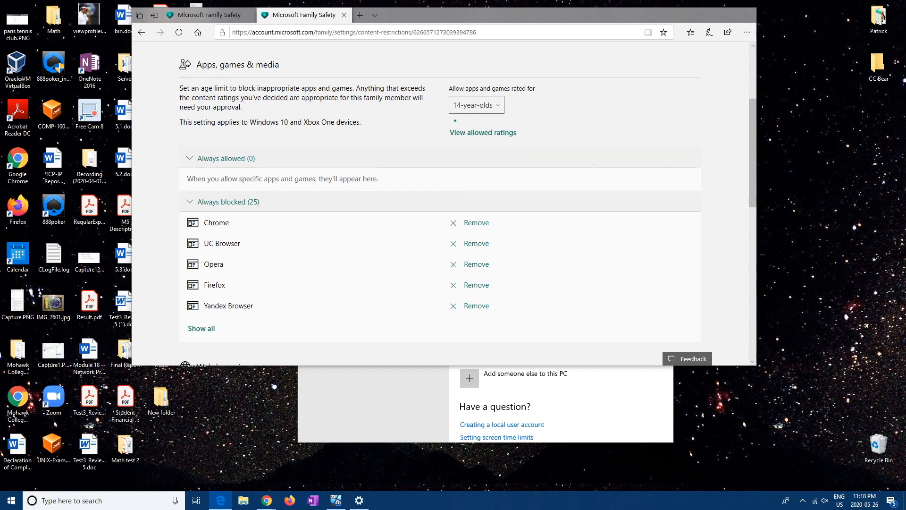
pyautogui.scroll(-3)
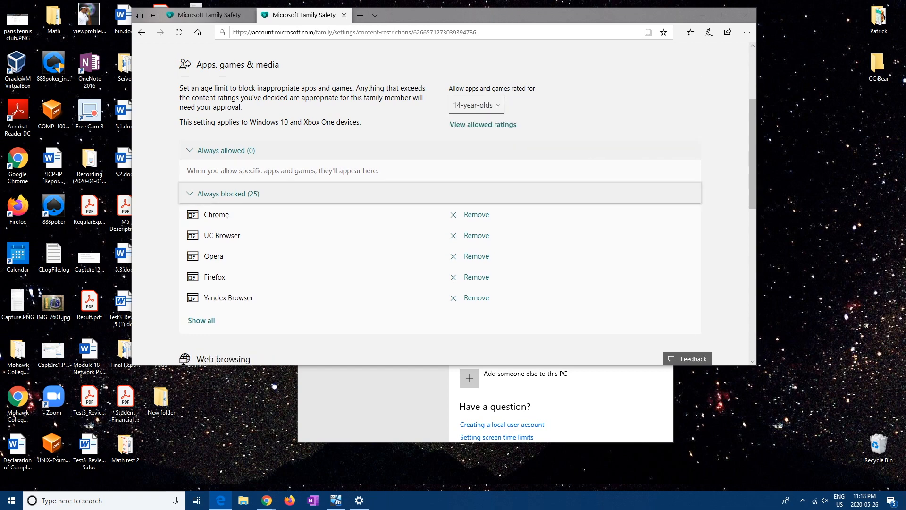
pyautogui.scroll(-3)
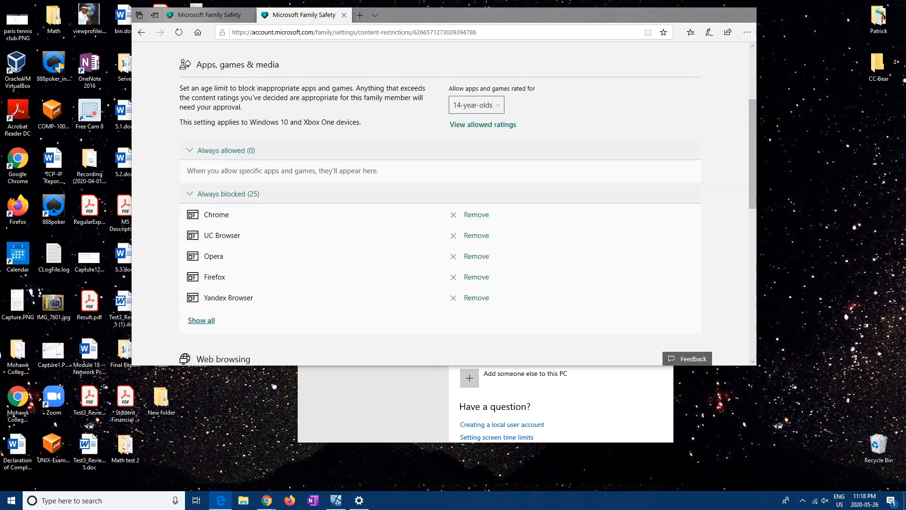
# - Unblock Firefox from the full always-blocked apps list, confirming 'Yes, unblock'
pyautogui.click(200, 320)
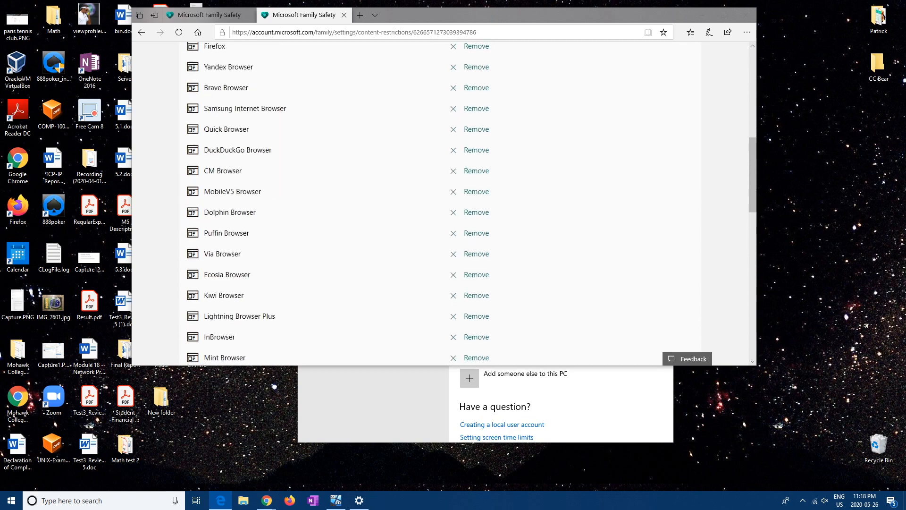
pyautogui.scroll(-3)
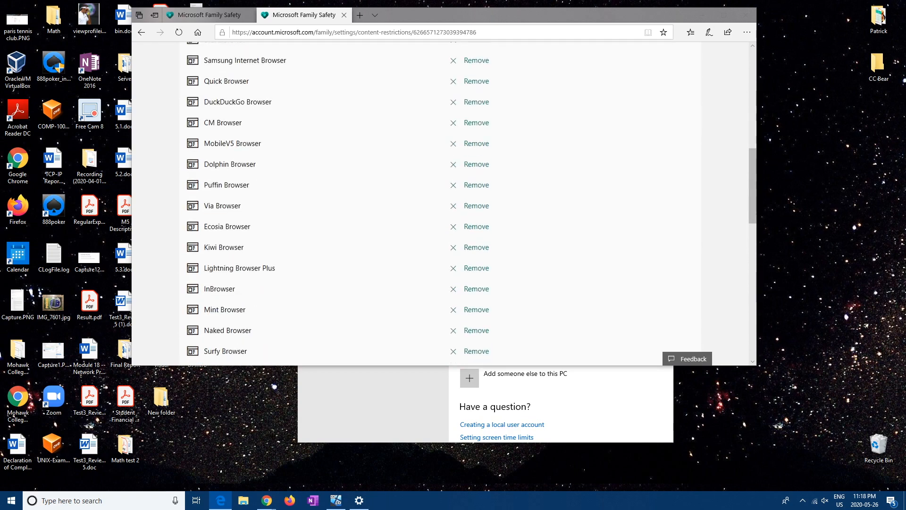
pyautogui.scroll(-3)
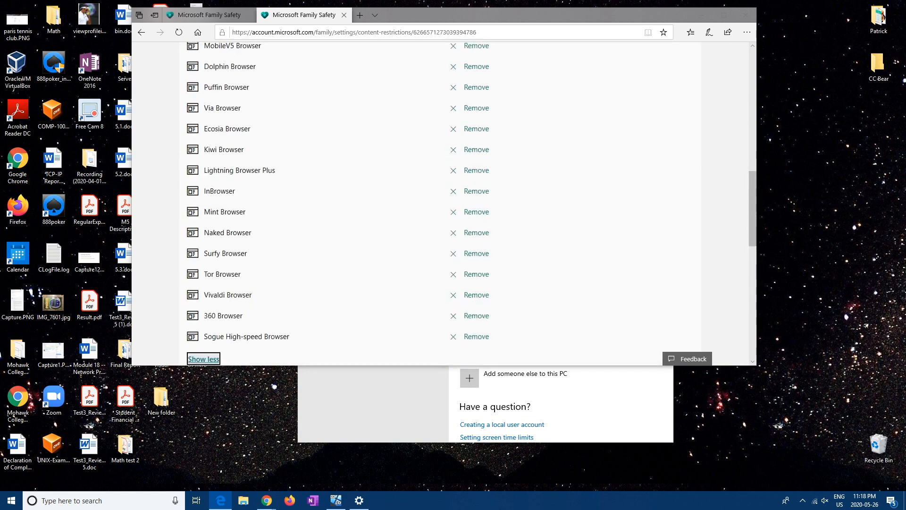
pyautogui.scroll(3)
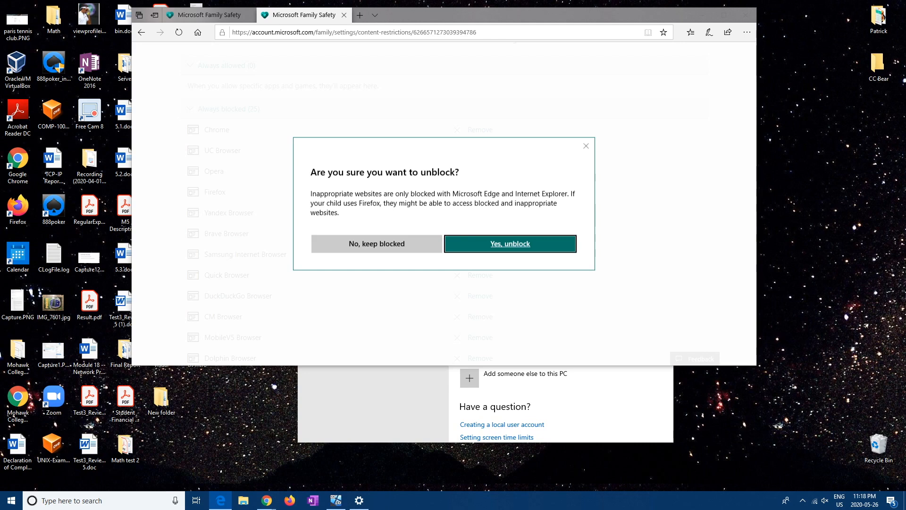
pyautogui.click(509, 244)
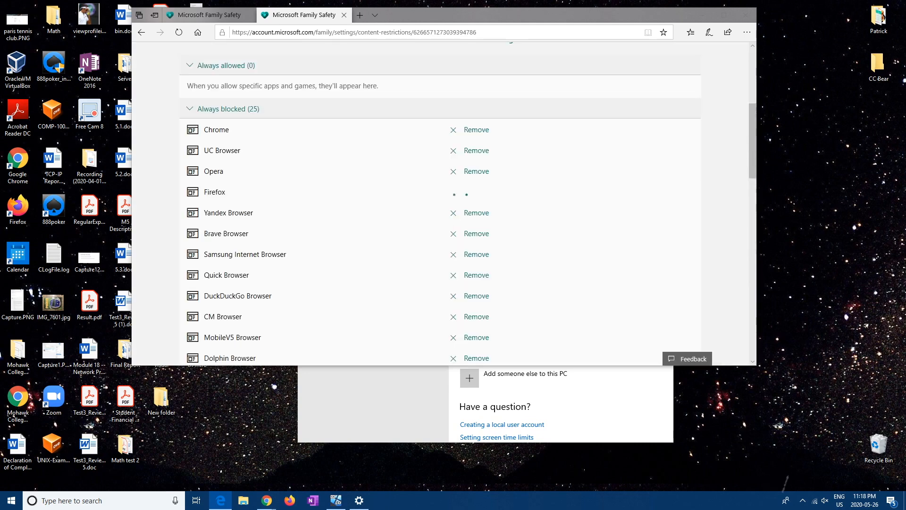
pyautogui.scroll(3)
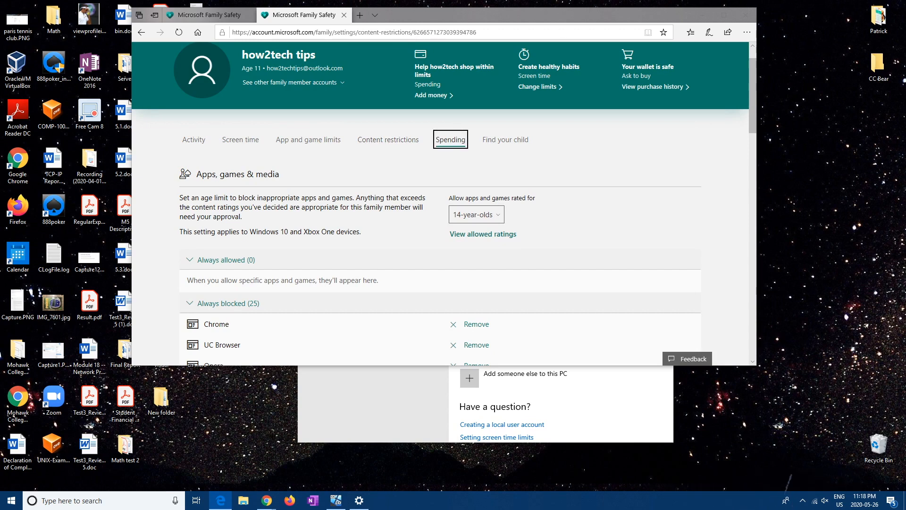
# - In Spending, switch off 'Needs organizer approval to buy things' and 'Email me when they get stuff'
pyautogui.click(450, 140)
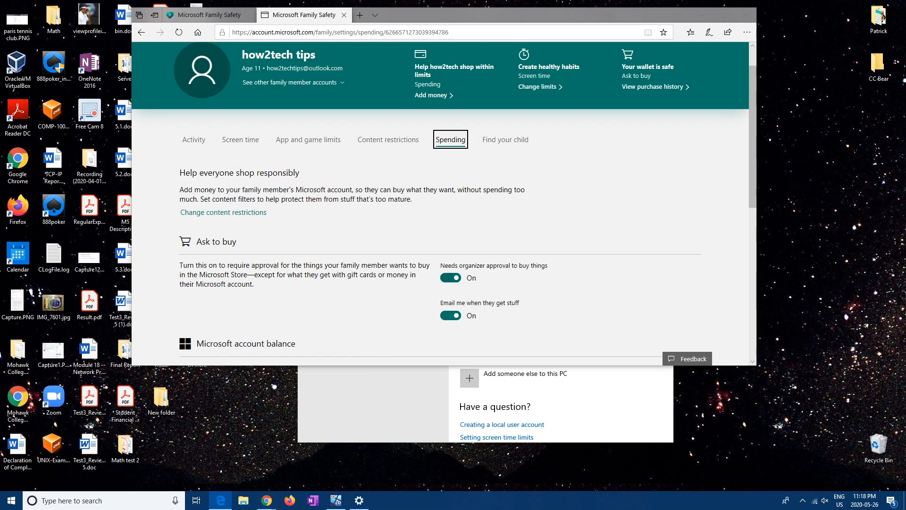
pyautogui.scroll(-3)
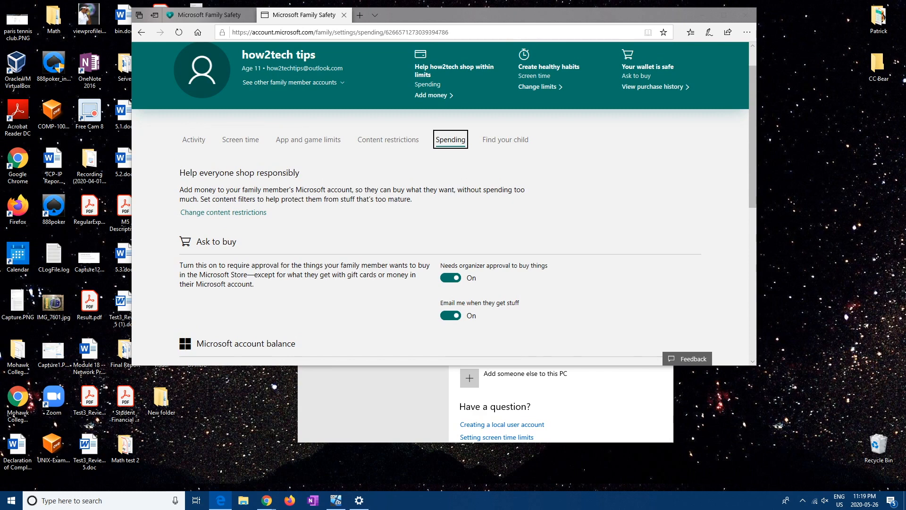
pyautogui.click(450, 277)
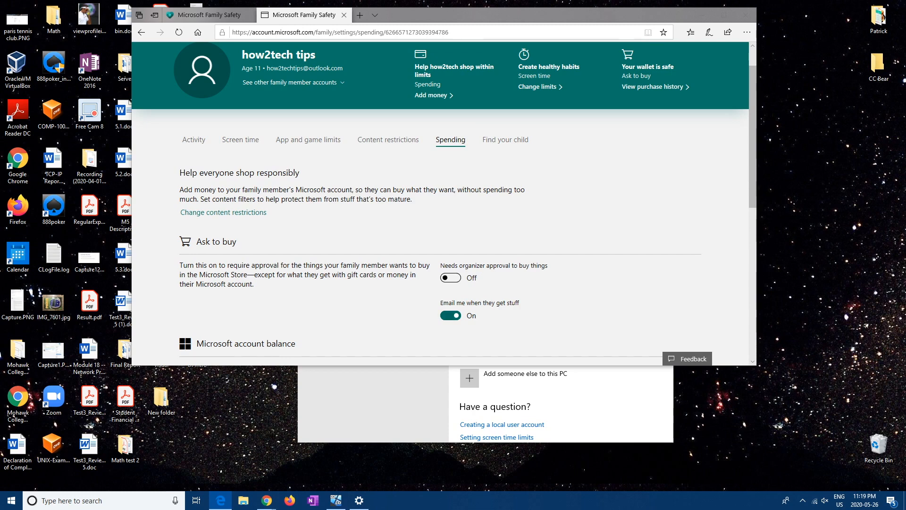
pyautogui.click(450, 315)
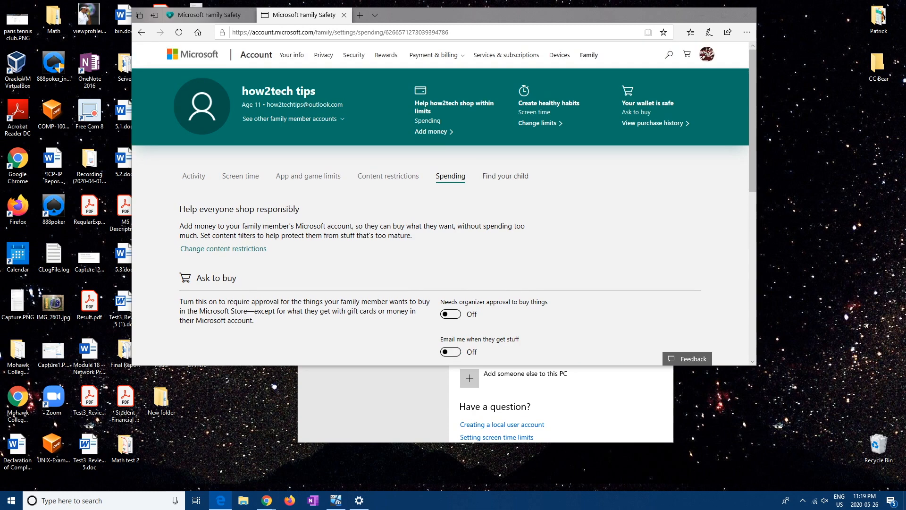
pyautogui.click(504, 175)
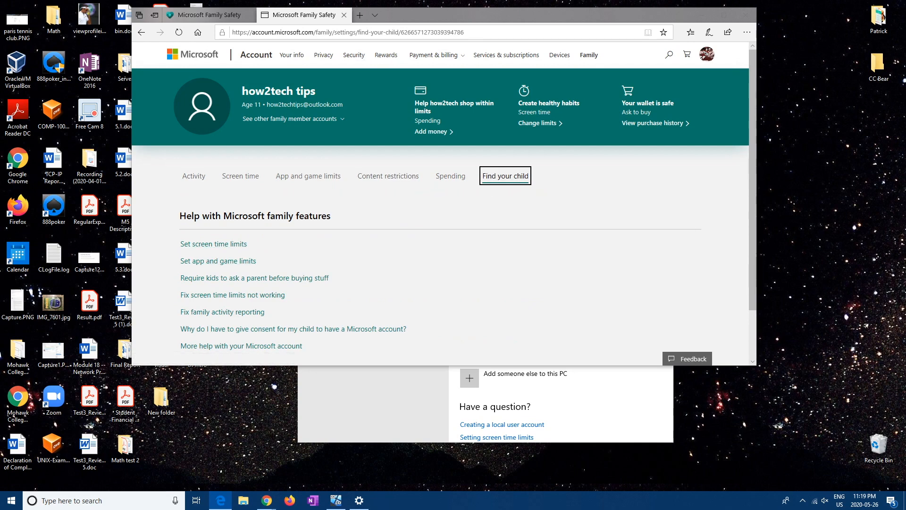
# - Confirm location sharing on the Find your child map stays off, then move to Screen time
pyautogui.click(504, 176)
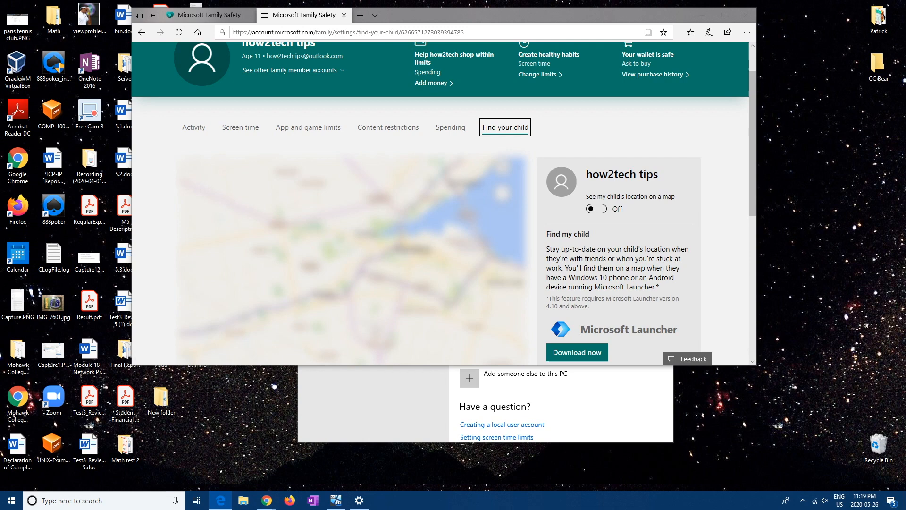
pyautogui.scroll(-3)
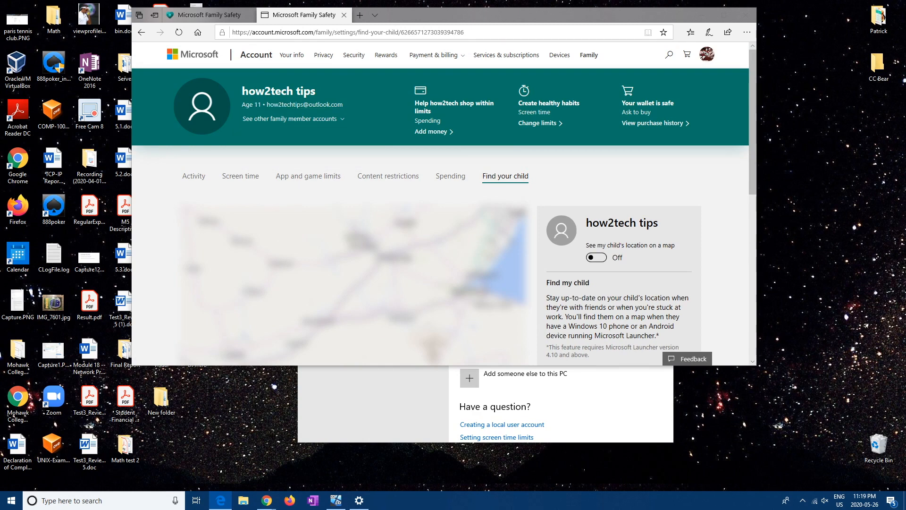
pyautogui.click(240, 176)
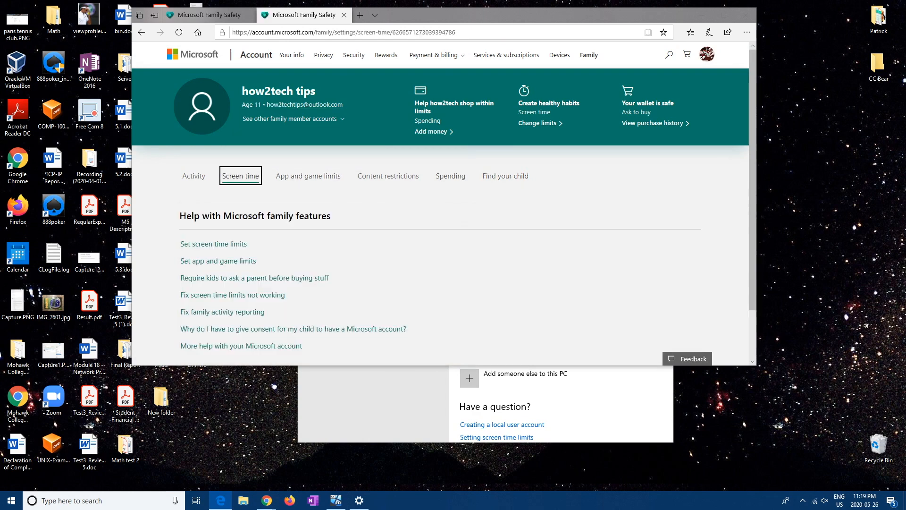
# - Review the Xbox One and Windows 10 schedules, then browse the Activity report showing no activity yet
pyautogui.scroll(-3)
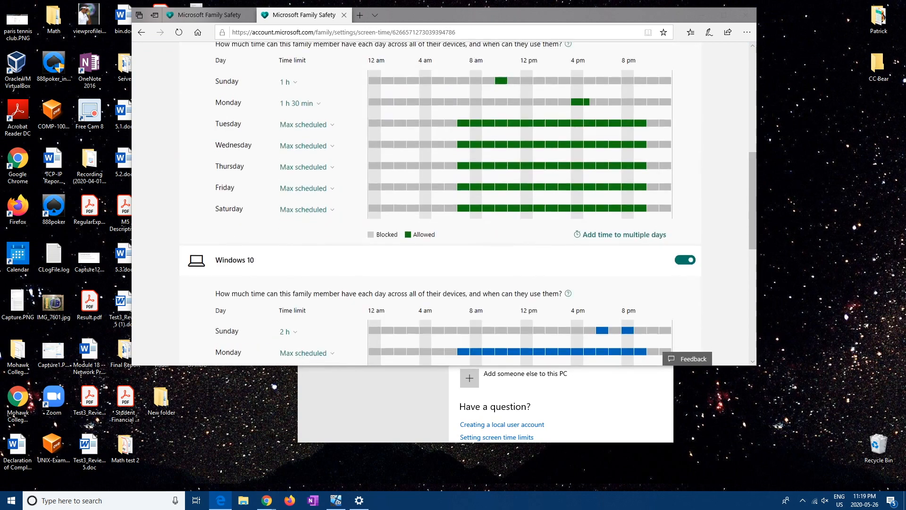
pyautogui.scroll(-3)
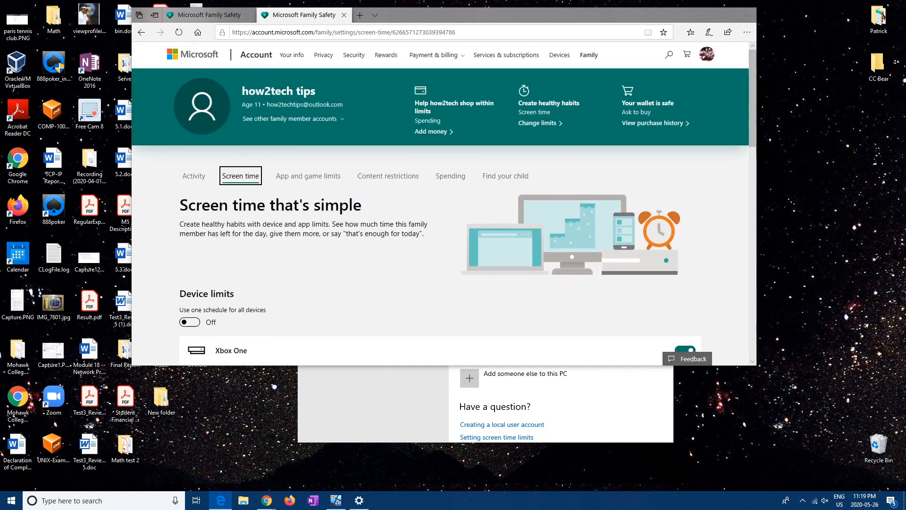
pyautogui.click(194, 177)
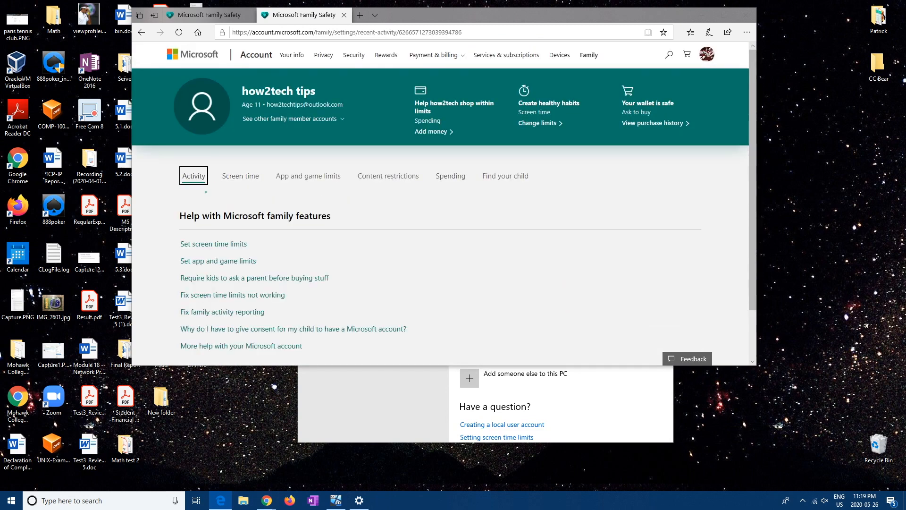
pyautogui.click(193, 175)
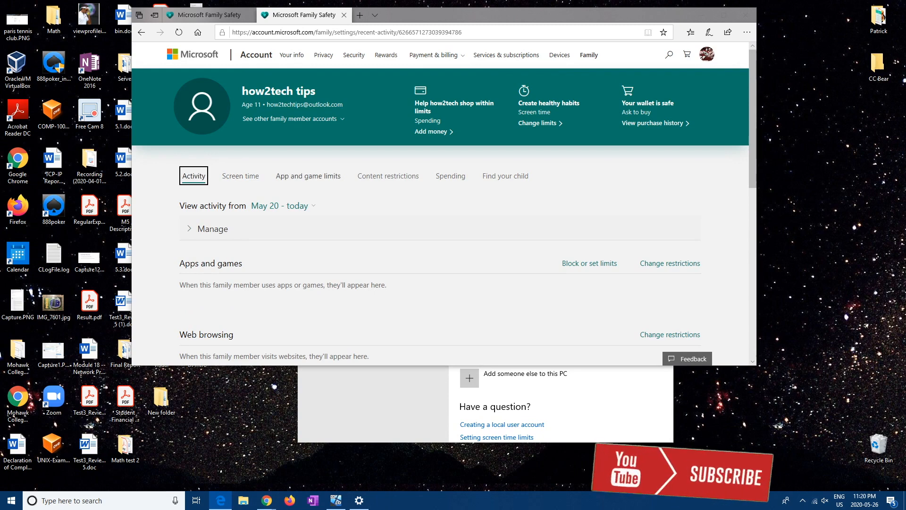
pyautogui.scroll(-3)
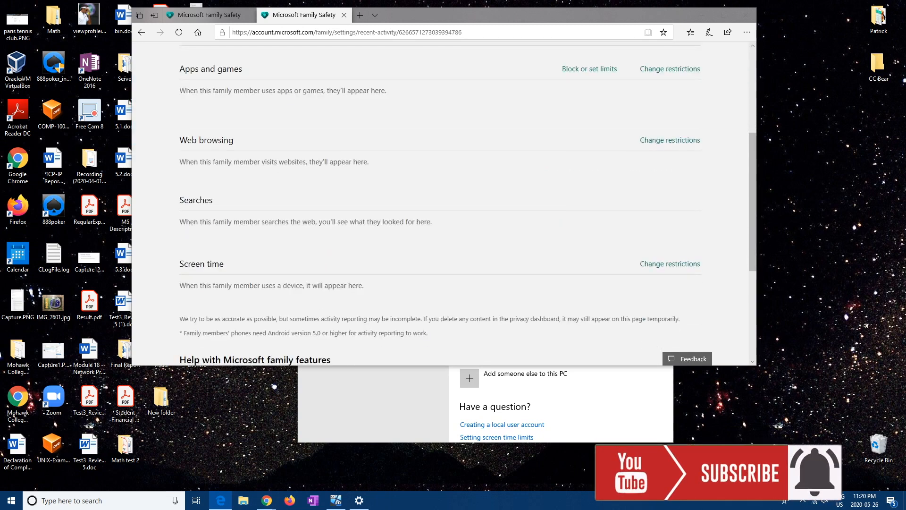